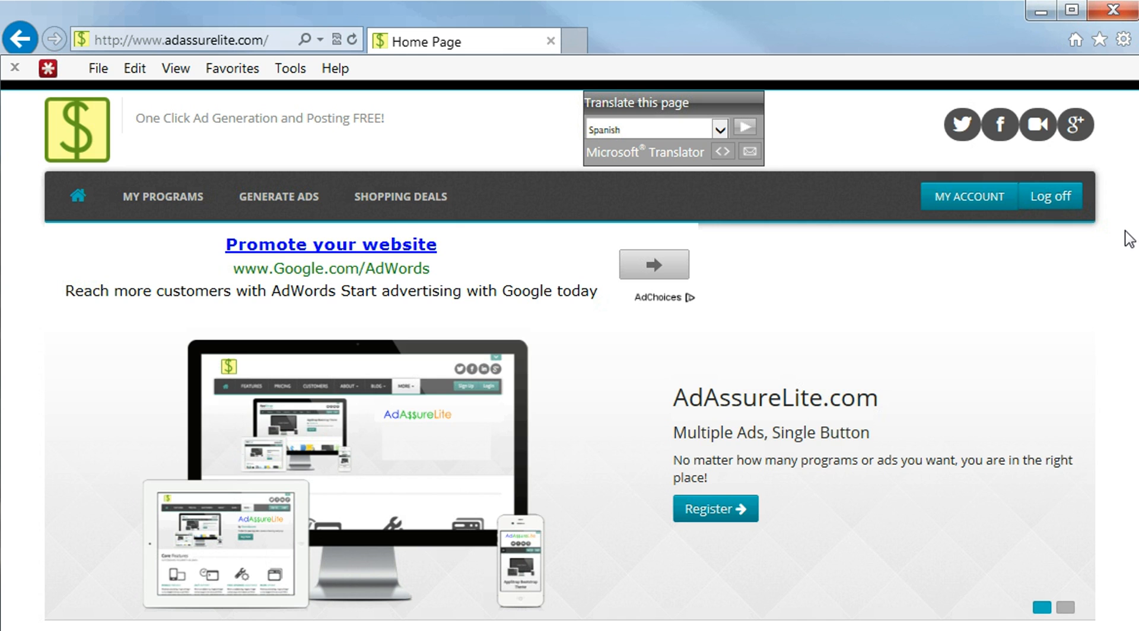
Step: Scroll the home page down to the Our Advantages section on mobile-friendly use and multiple programs
click(1064, 608)
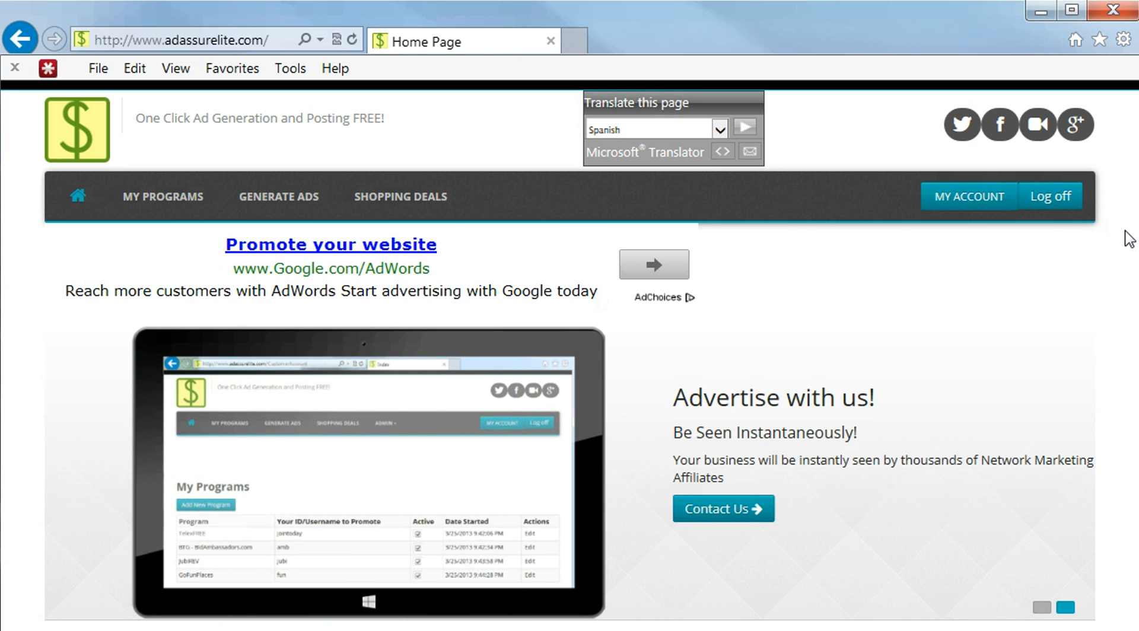
mouse_move(78, 200)
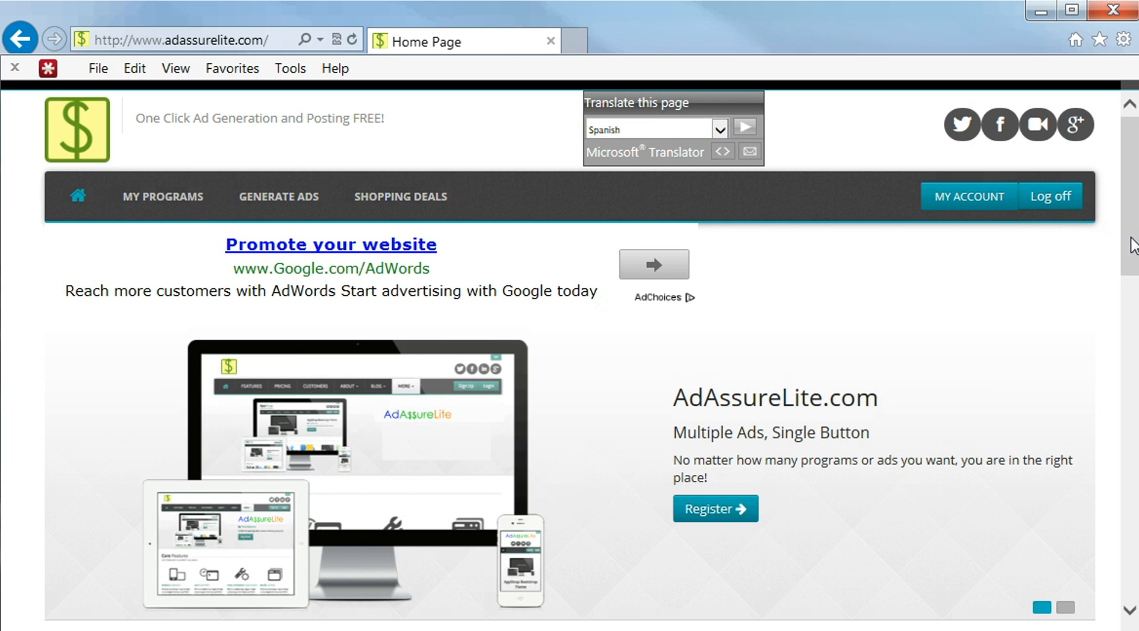
scroll(down, 3)
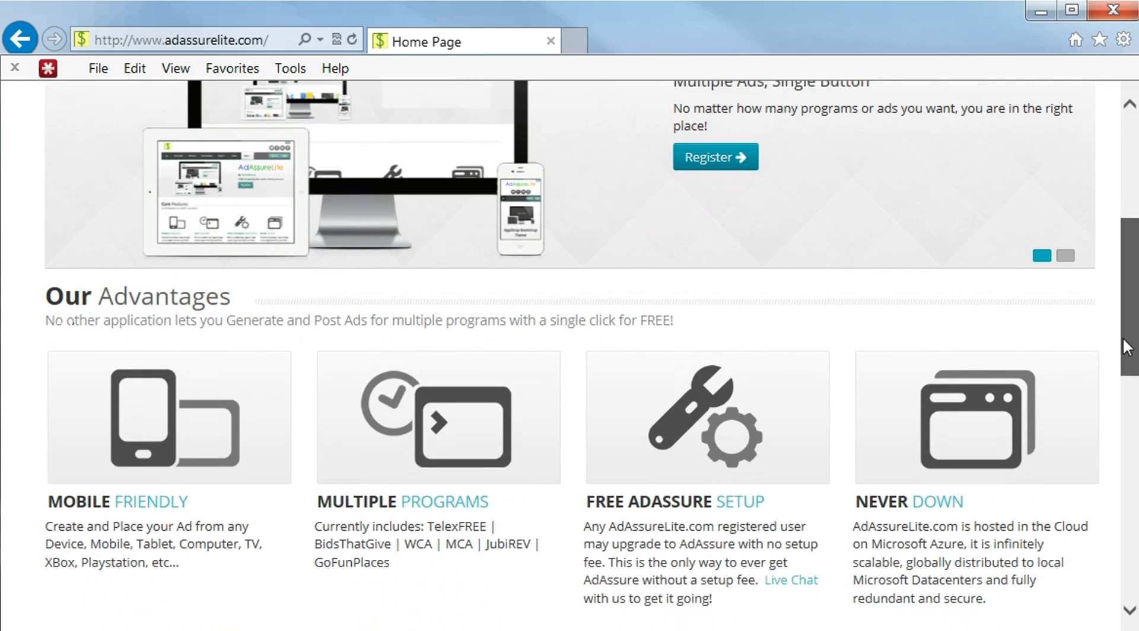
scroll(down, 3)
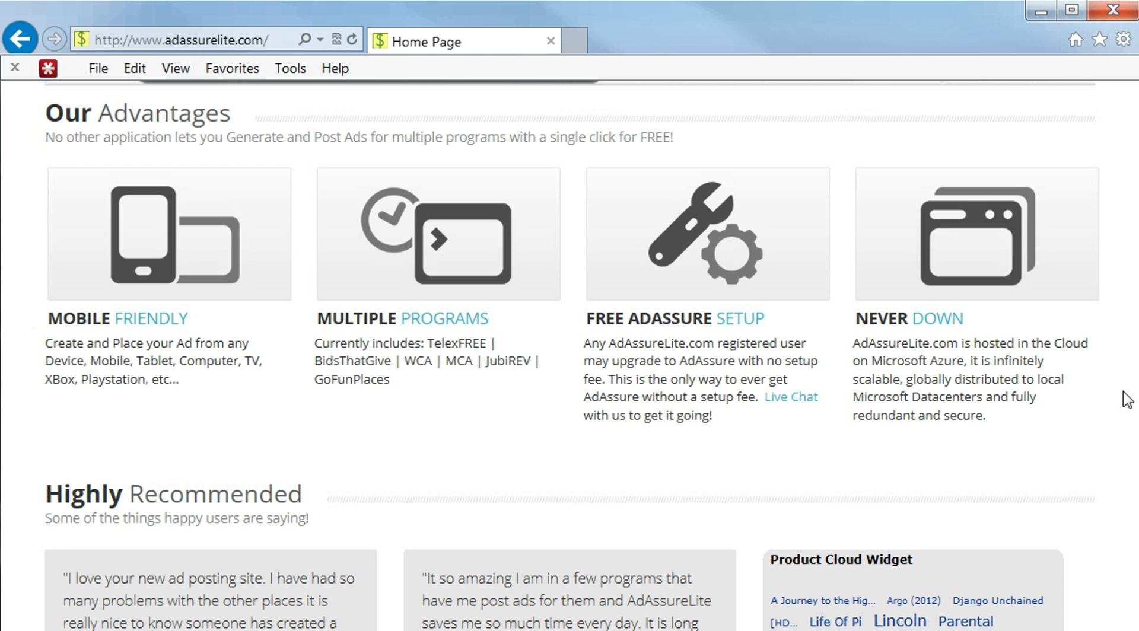
Step: Scroll further to the Highly Recommended testimonials and the Product Cloud Widget
scroll(down, 3)
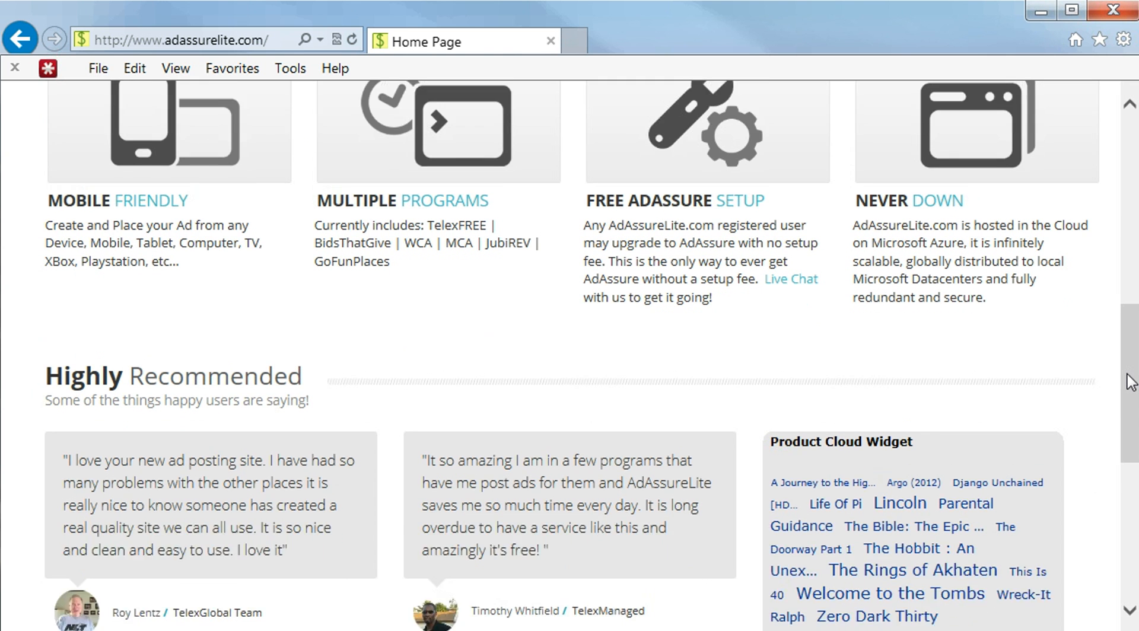
scroll(down, 3)
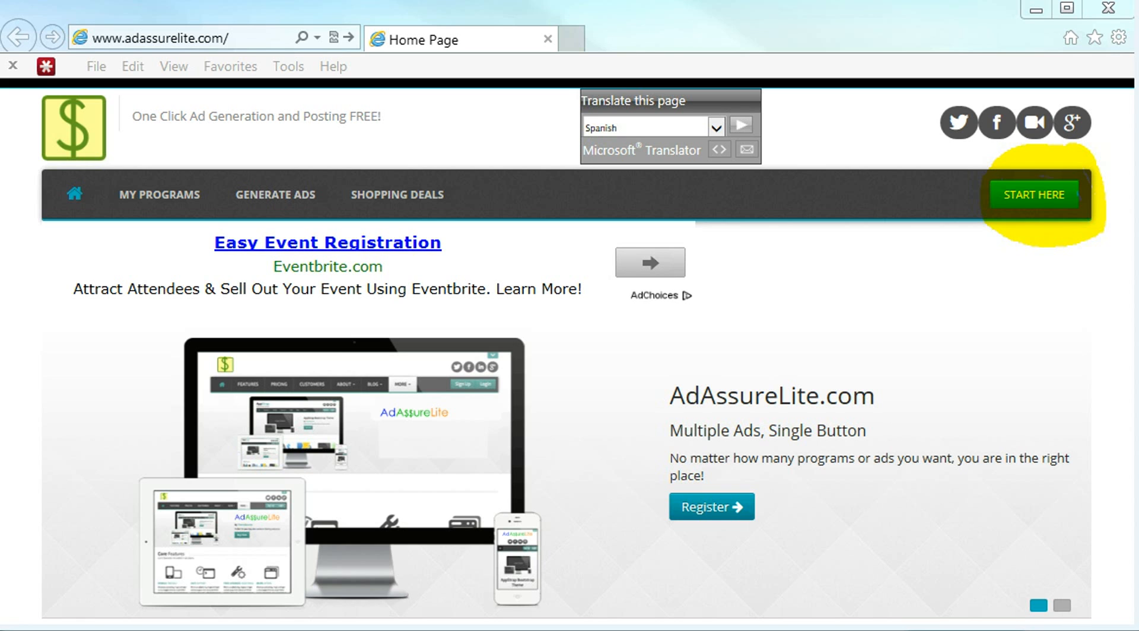
mouse_move(1031, 227)
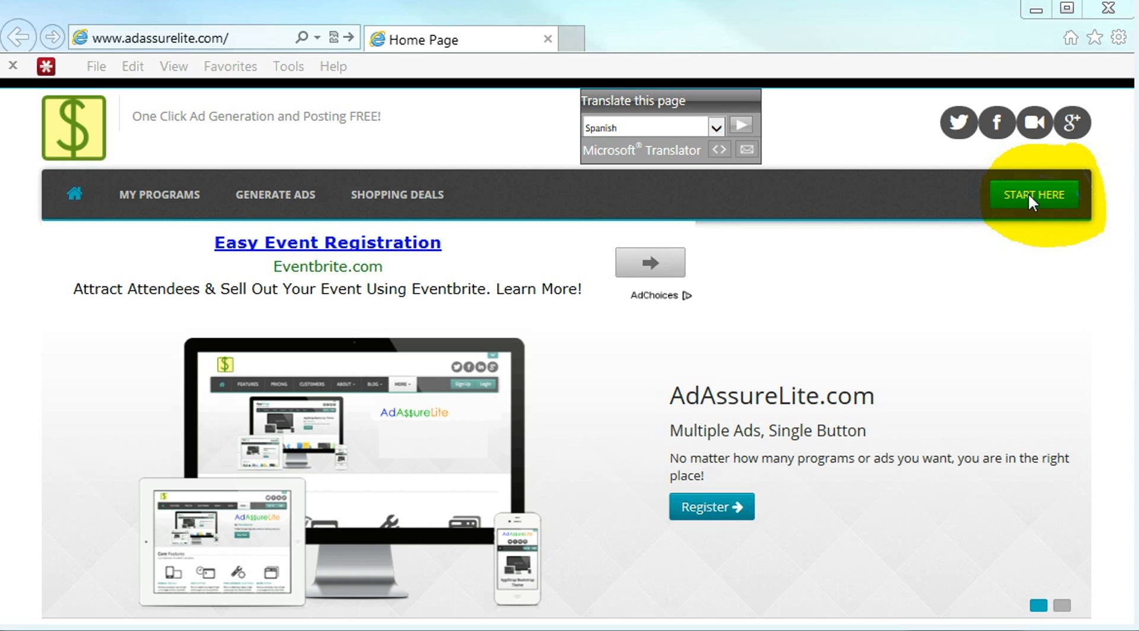
mouse_move(1032, 202)
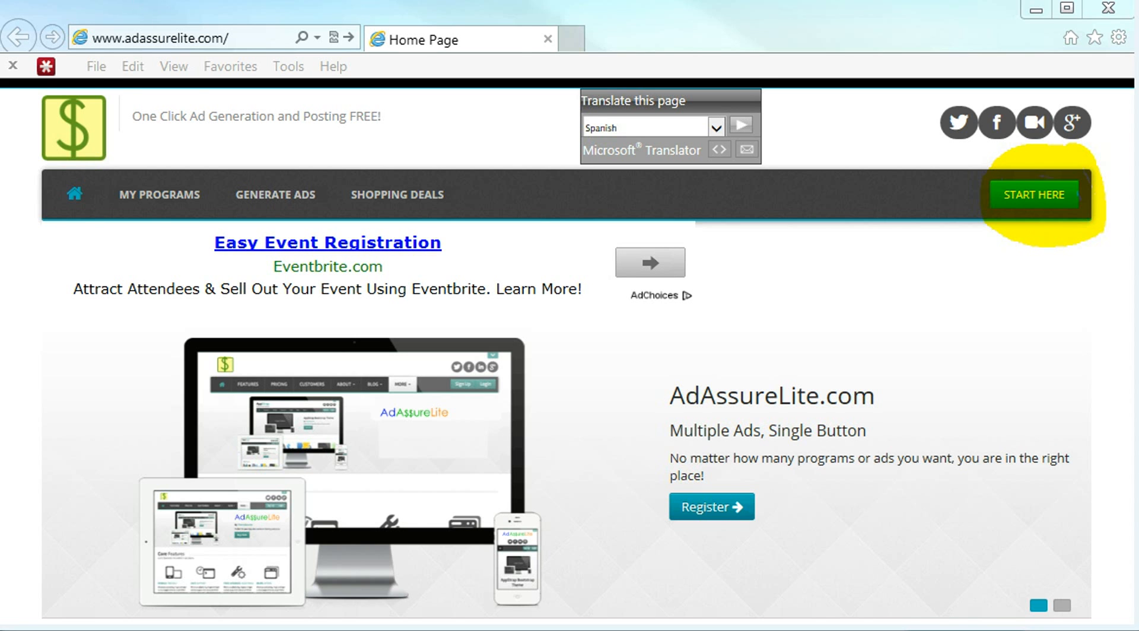
Step: Go to the Log in page via START HERE
click(1033, 194)
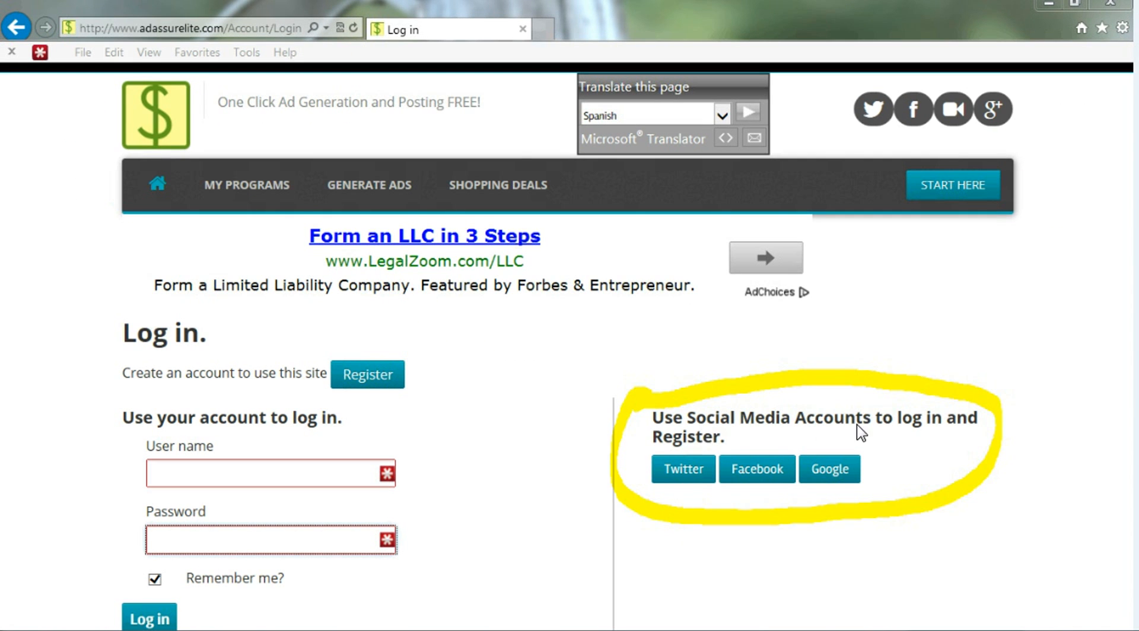
mouse_move(636, 458)
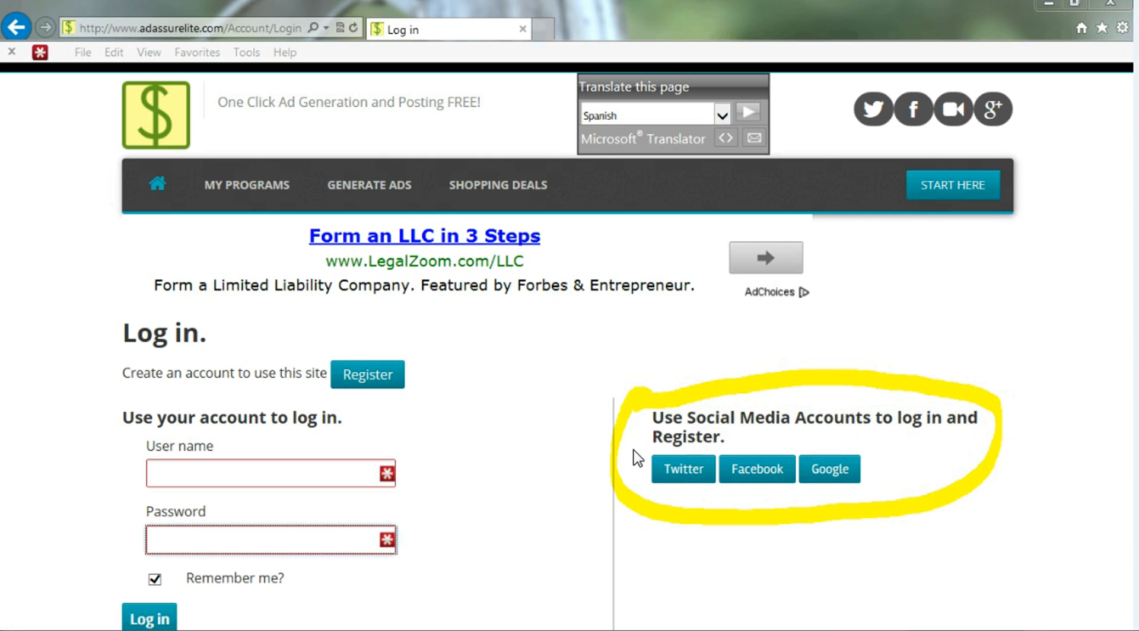
mouse_move(825, 481)
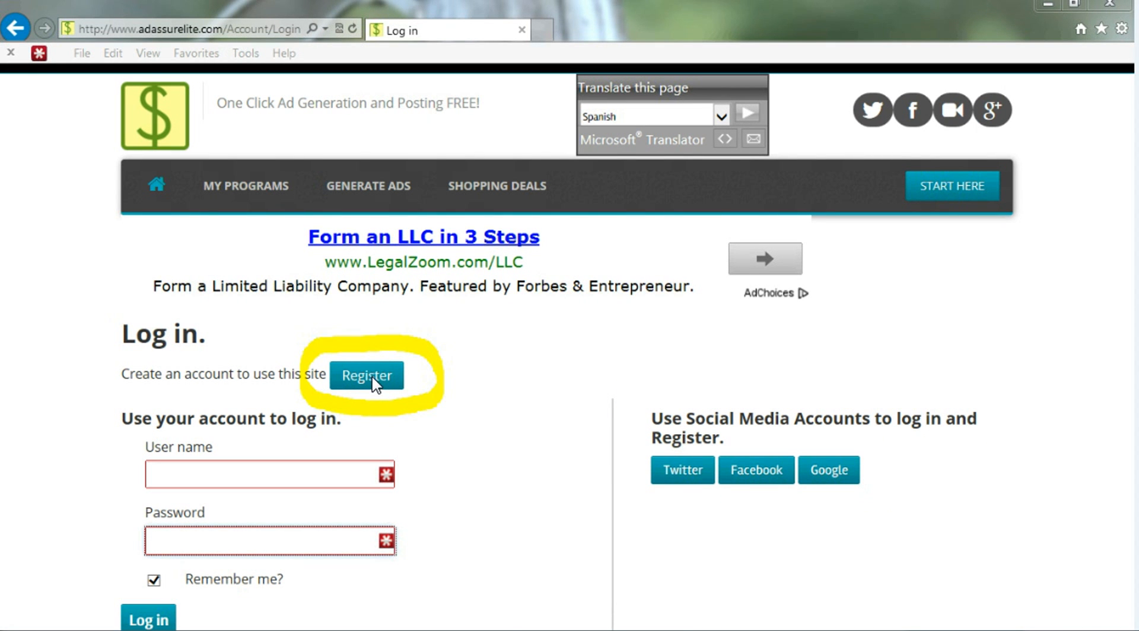
Step: Open the Register form and scroll to its Register button after filling in the account details
click(366, 375)
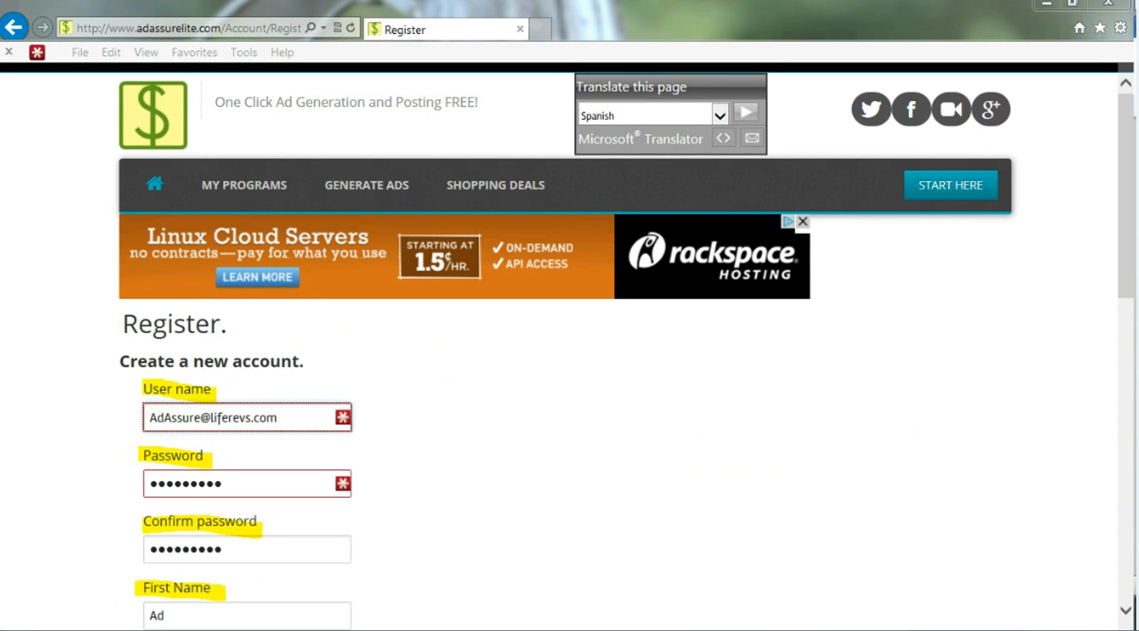
mouse_move(456, 514)
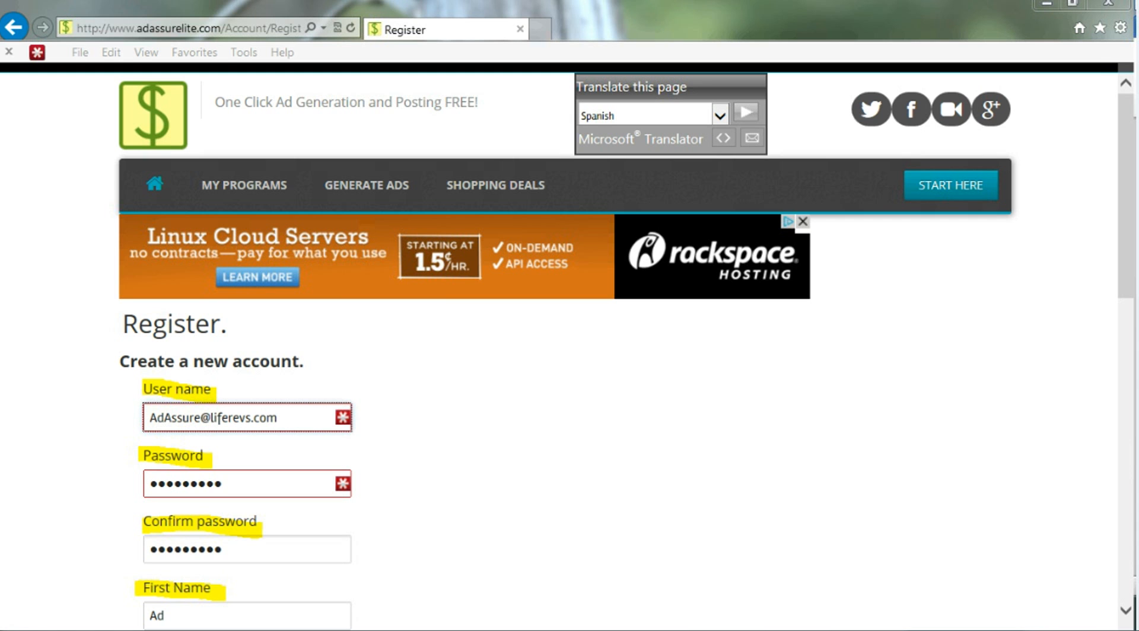
scroll(down, 3)
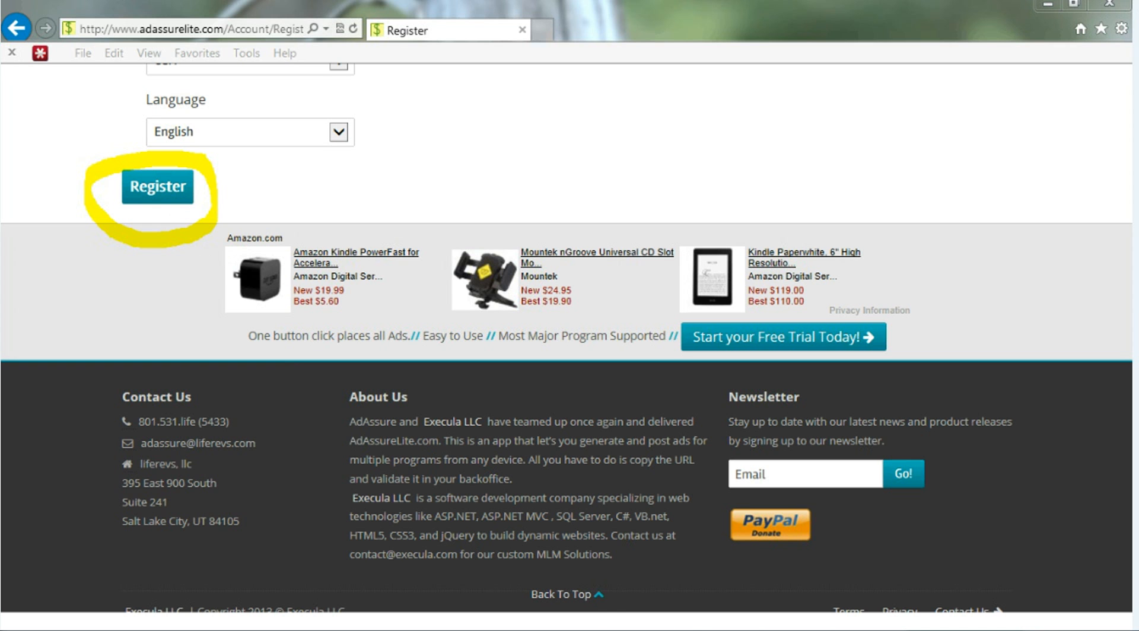
Step: Submit the registration, then choose Twitter sign-in on the Log in page
click(158, 187)
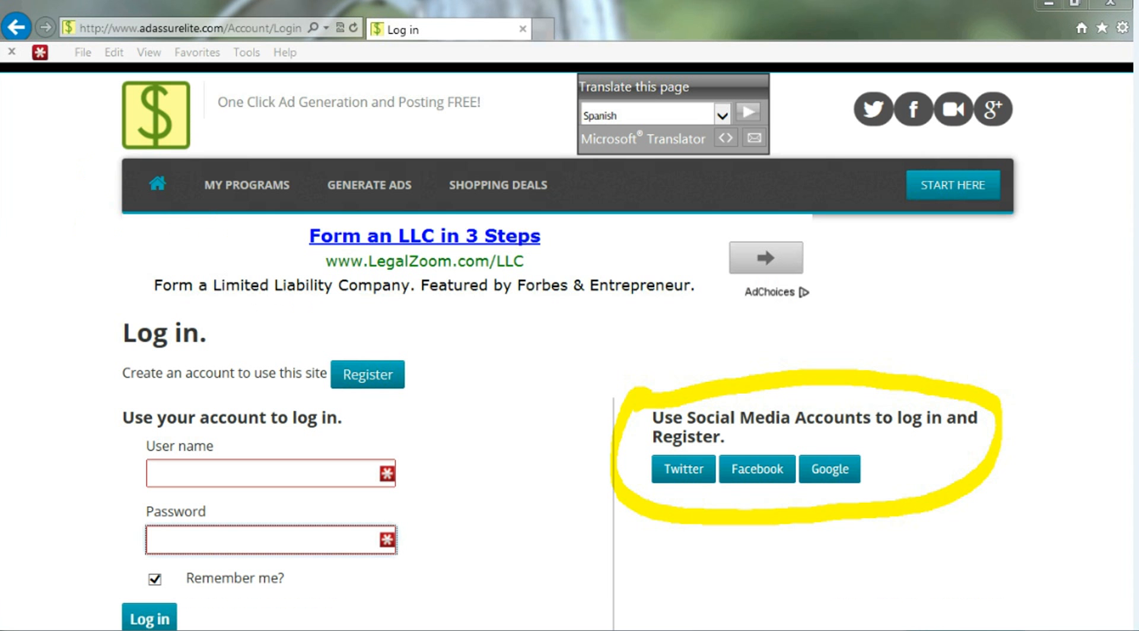
mouse_move(1090, 570)
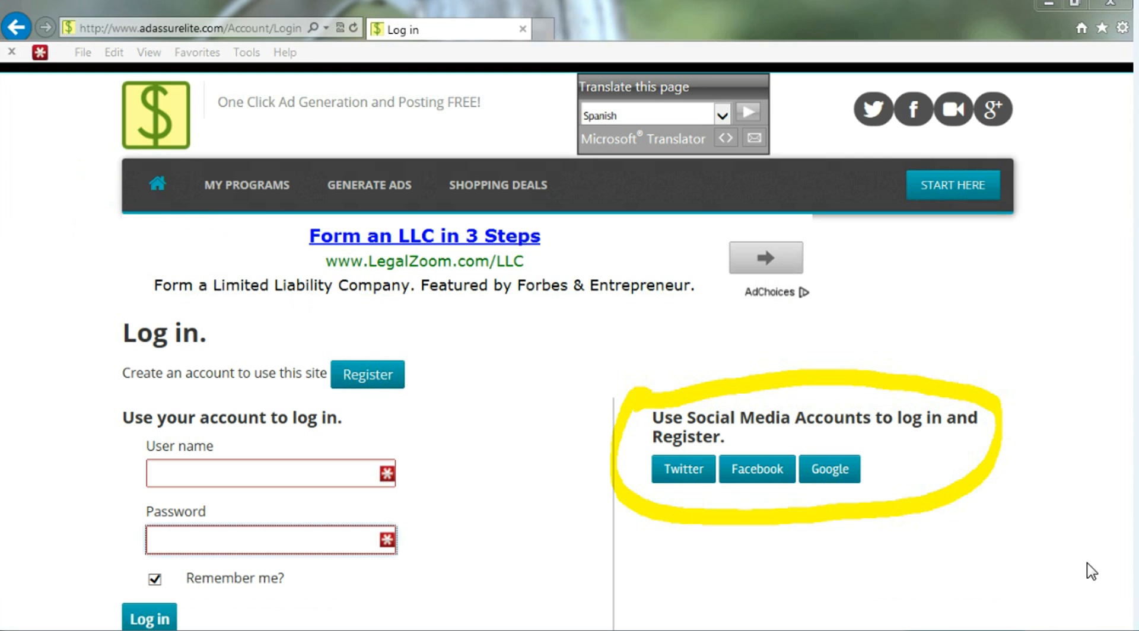
mouse_move(923, 447)
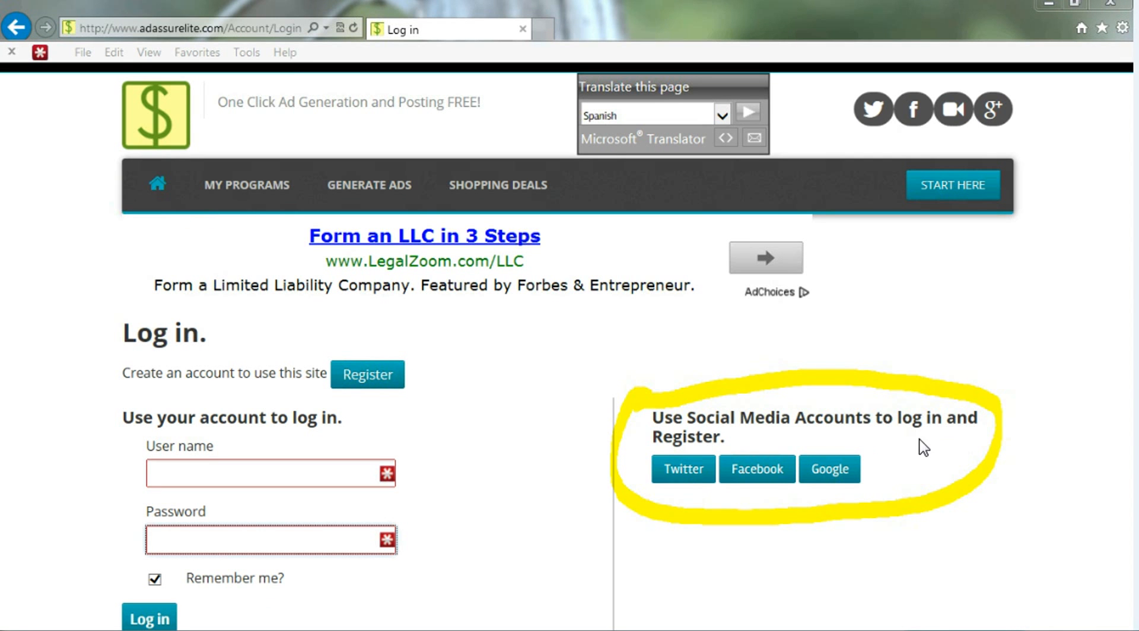
mouse_move(684, 489)
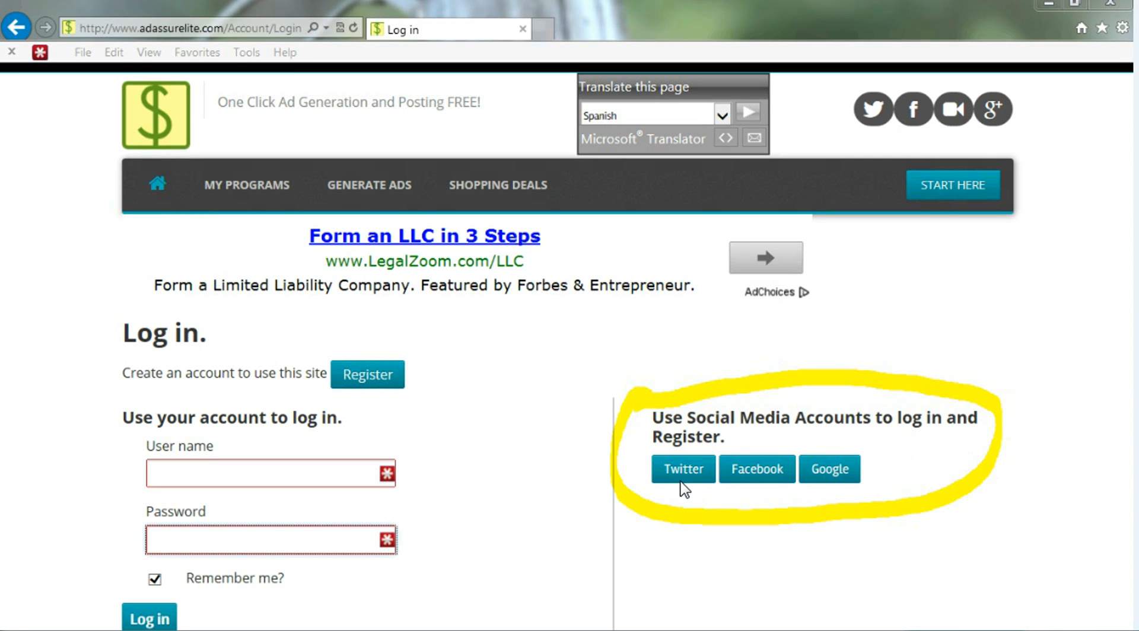
mouse_move(635, 603)
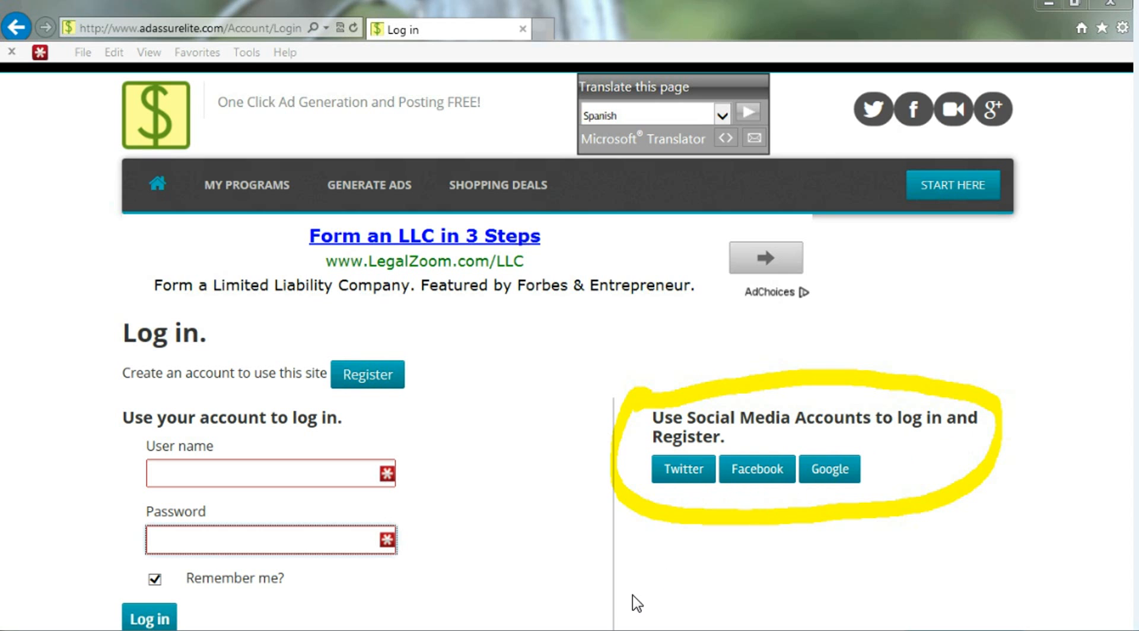
click(755, 468)
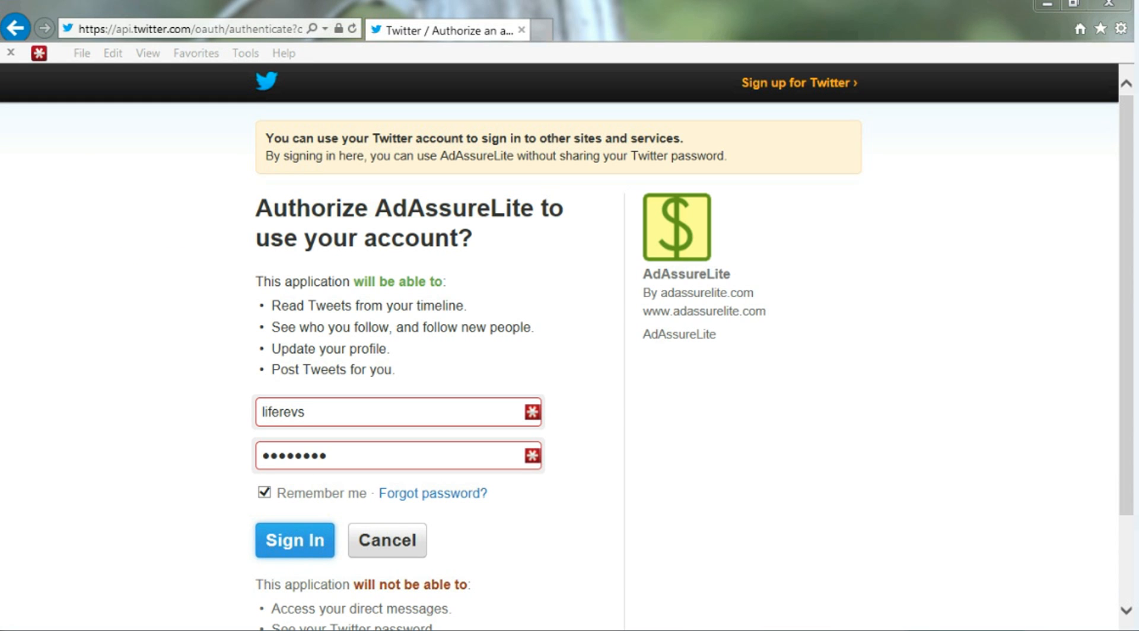
Step: Authorize AdAssureLite with the Twitter account and return signed in to the home page
click(294, 541)
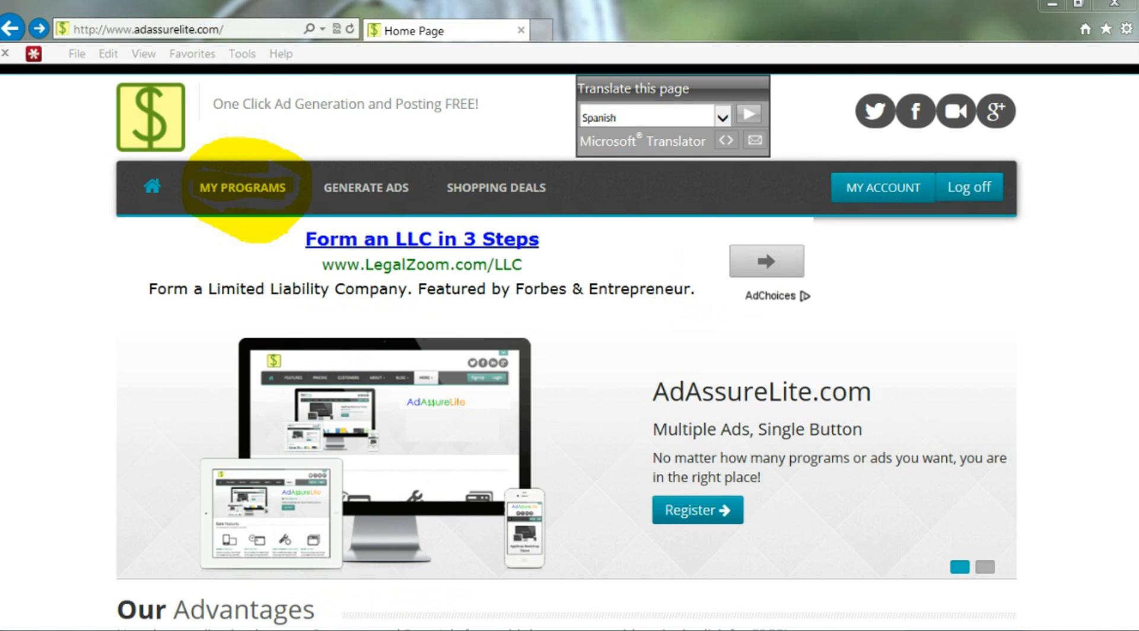
mouse_move(236, 212)
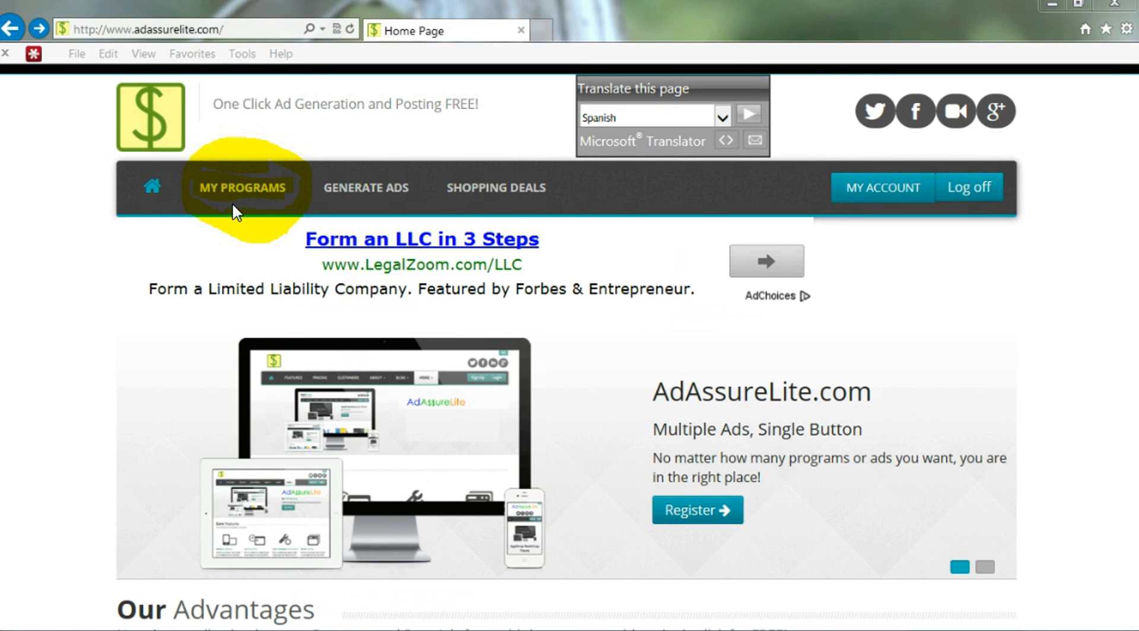
mouse_move(250, 200)
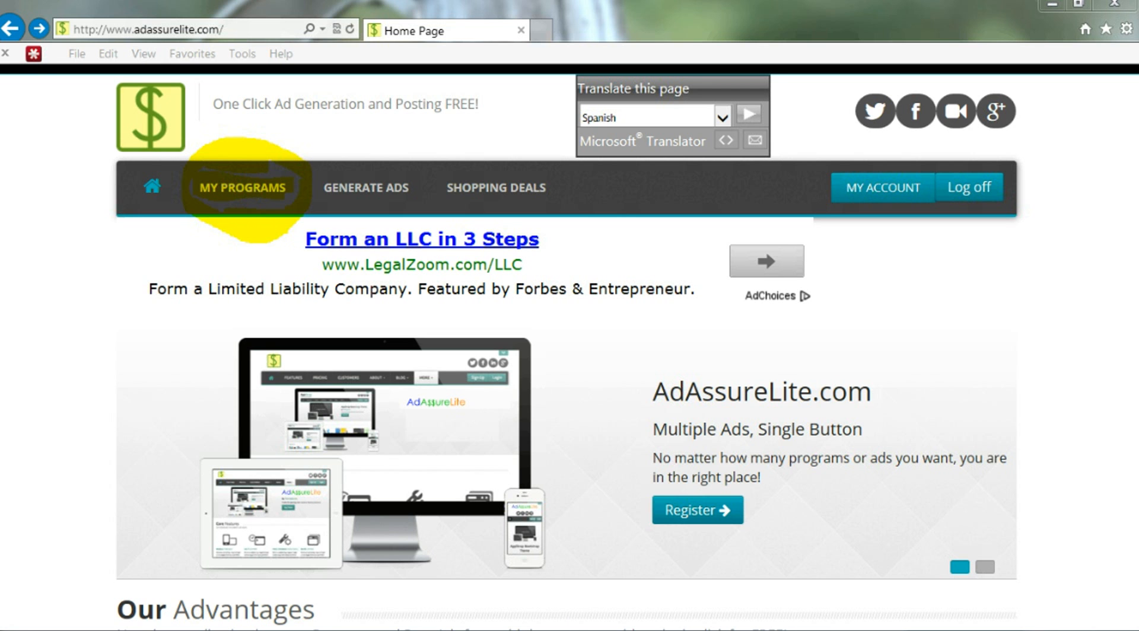
Step: Add an active TelexFREE - Portuguese program from My Programs and create it
click(246, 187)
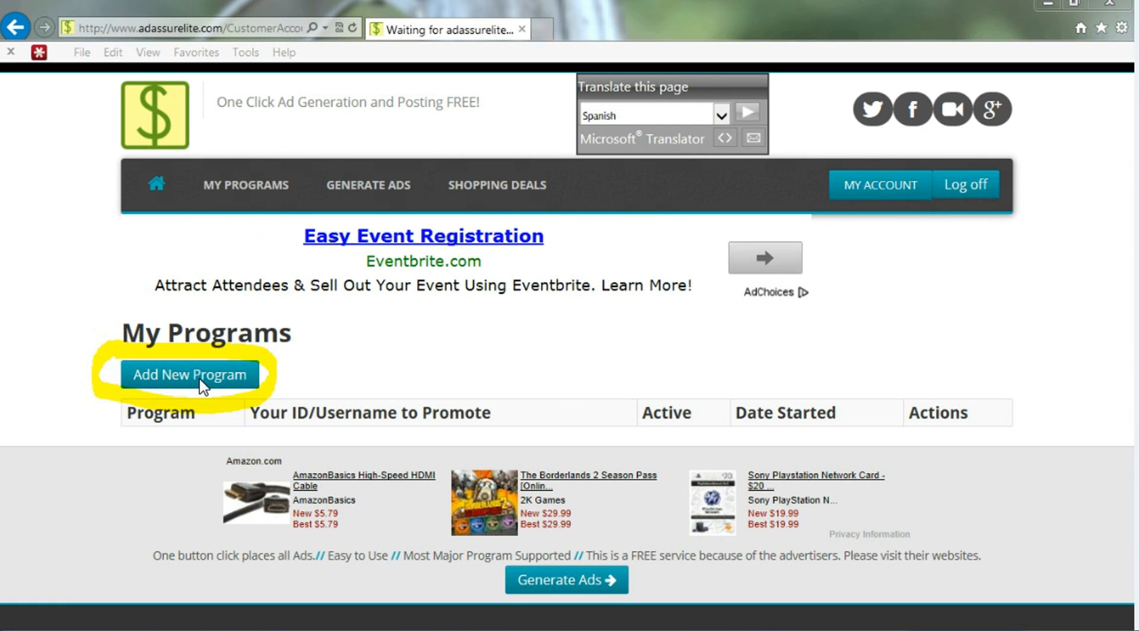
mouse_move(179, 416)
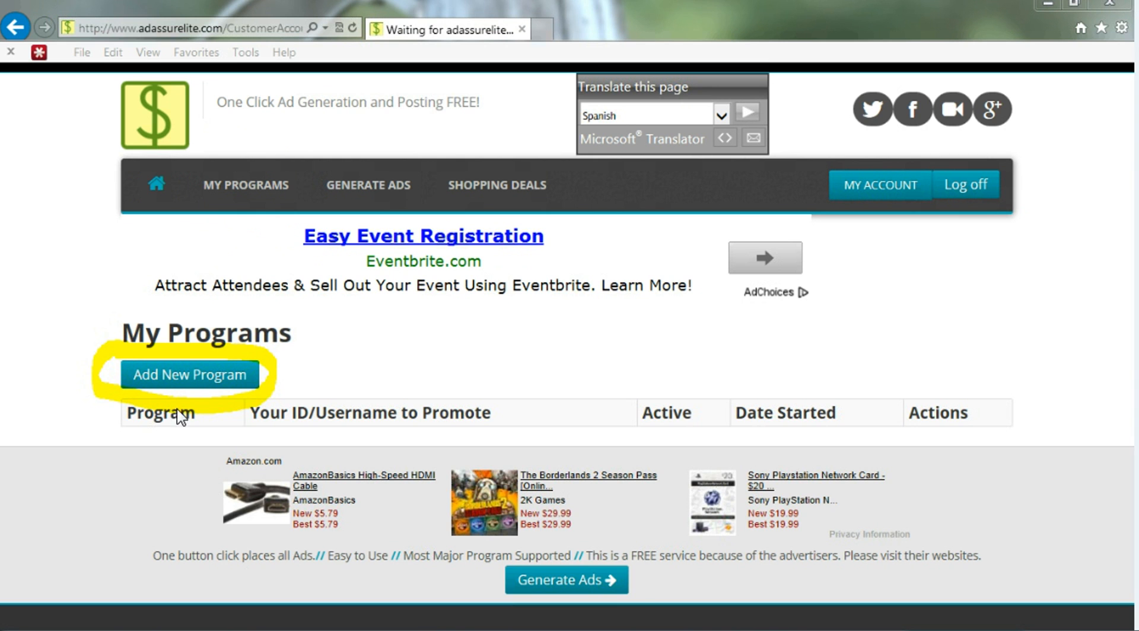
click(188, 375)
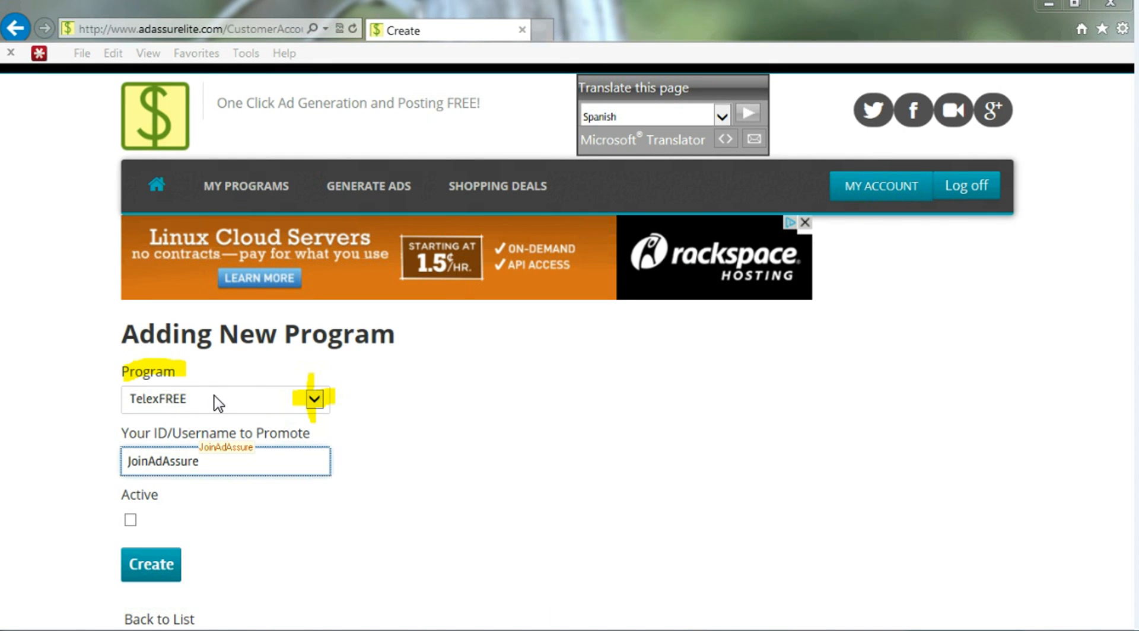
mouse_move(497, 603)
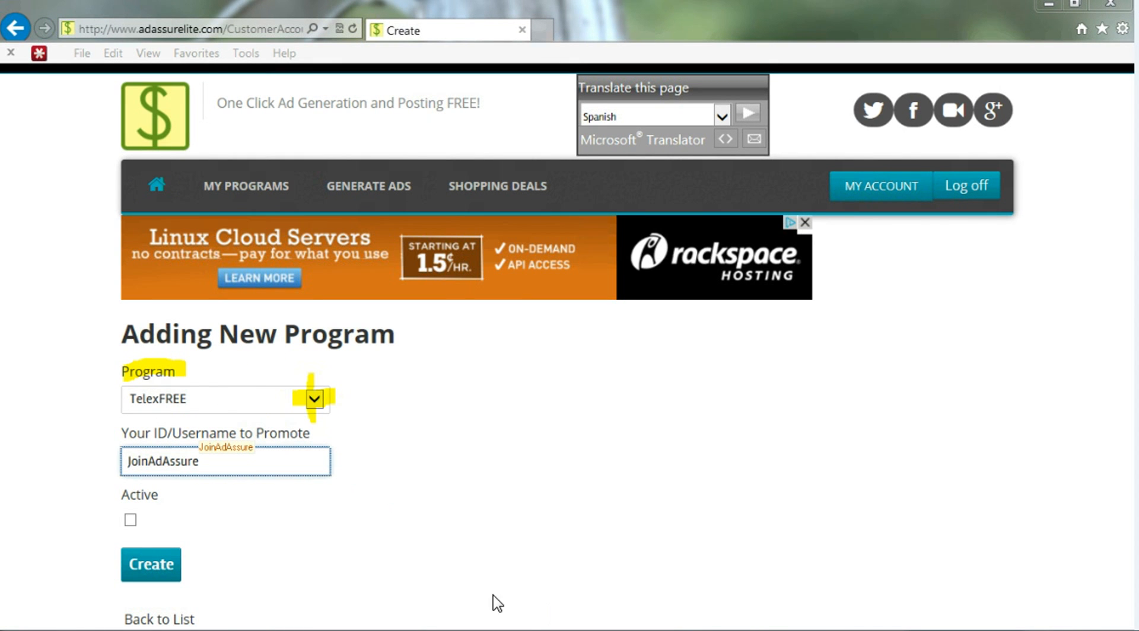
mouse_move(139, 449)
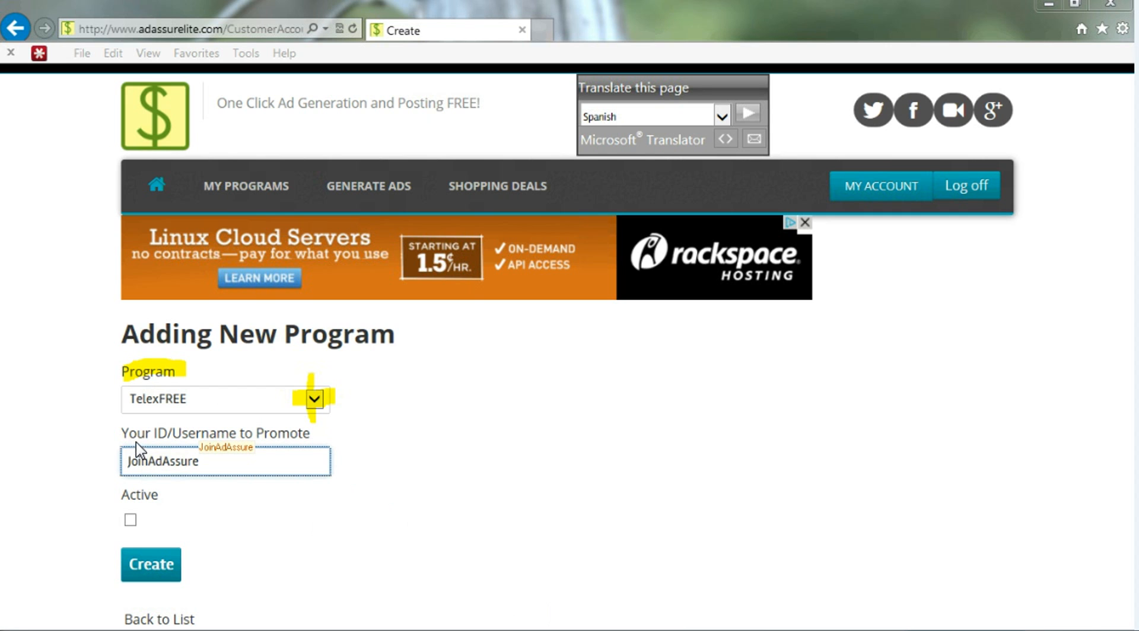
mouse_move(215, 453)
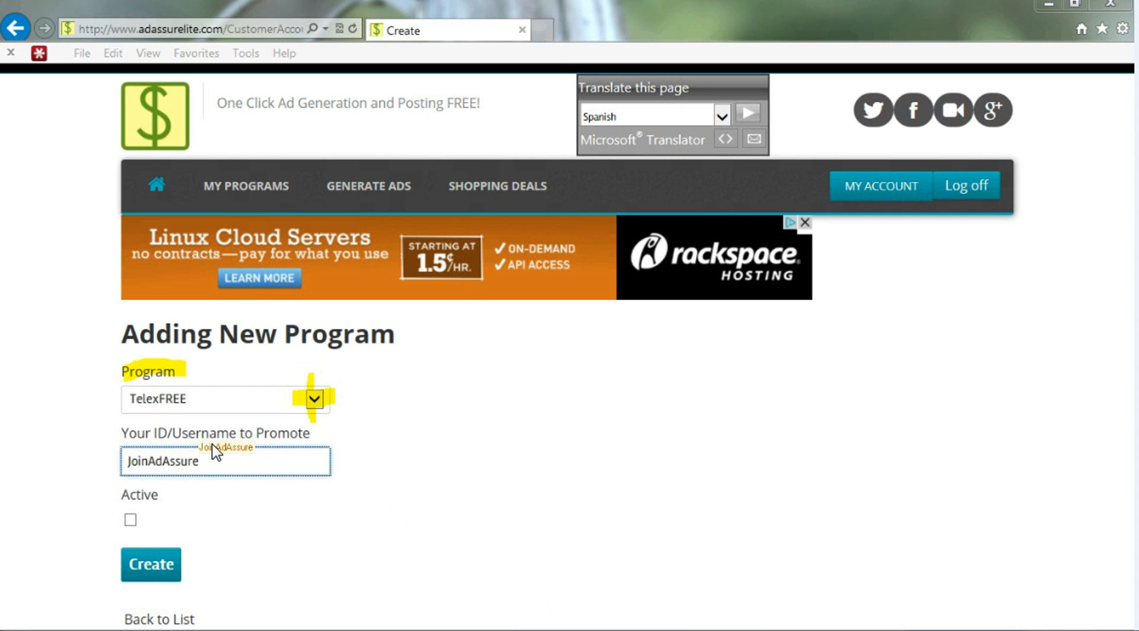
mouse_move(142, 505)
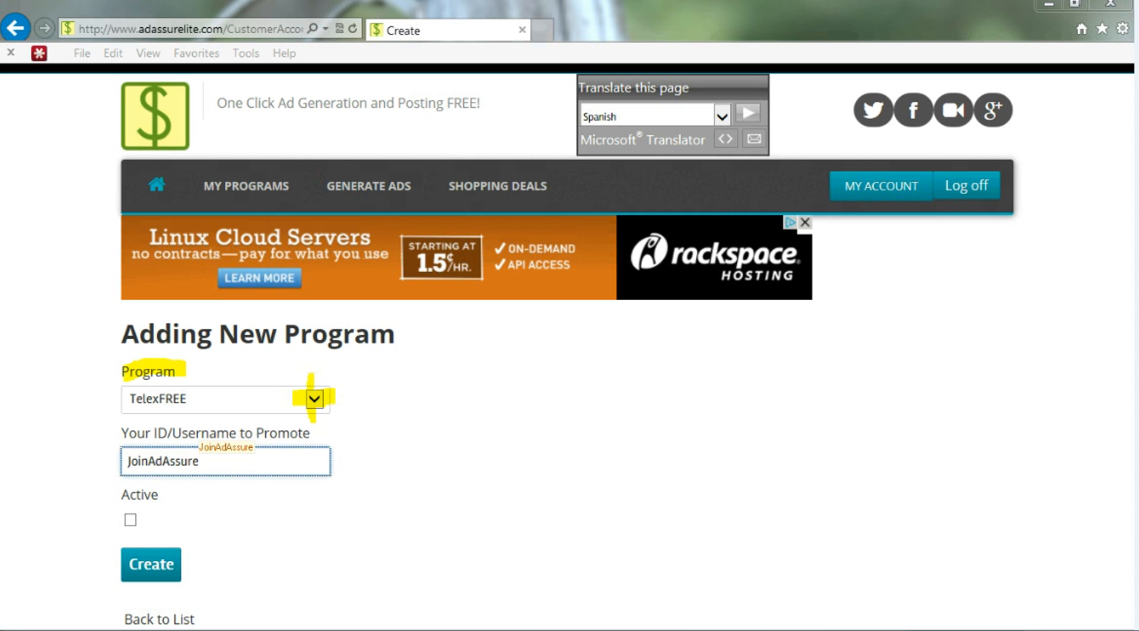
click(313, 399)
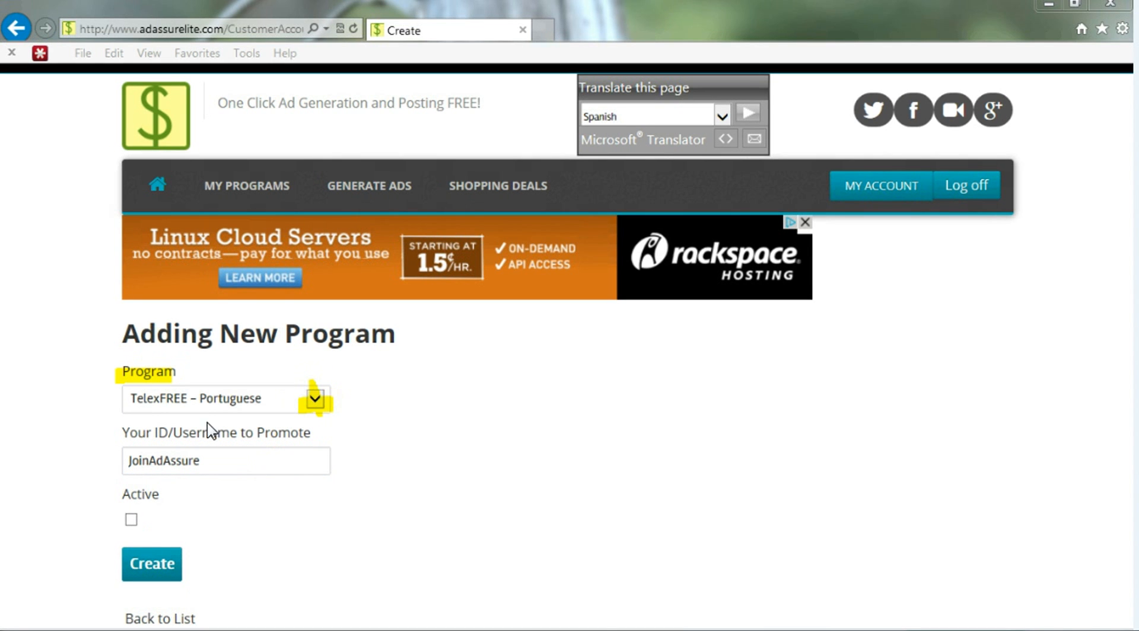
mouse_move(241, 424)
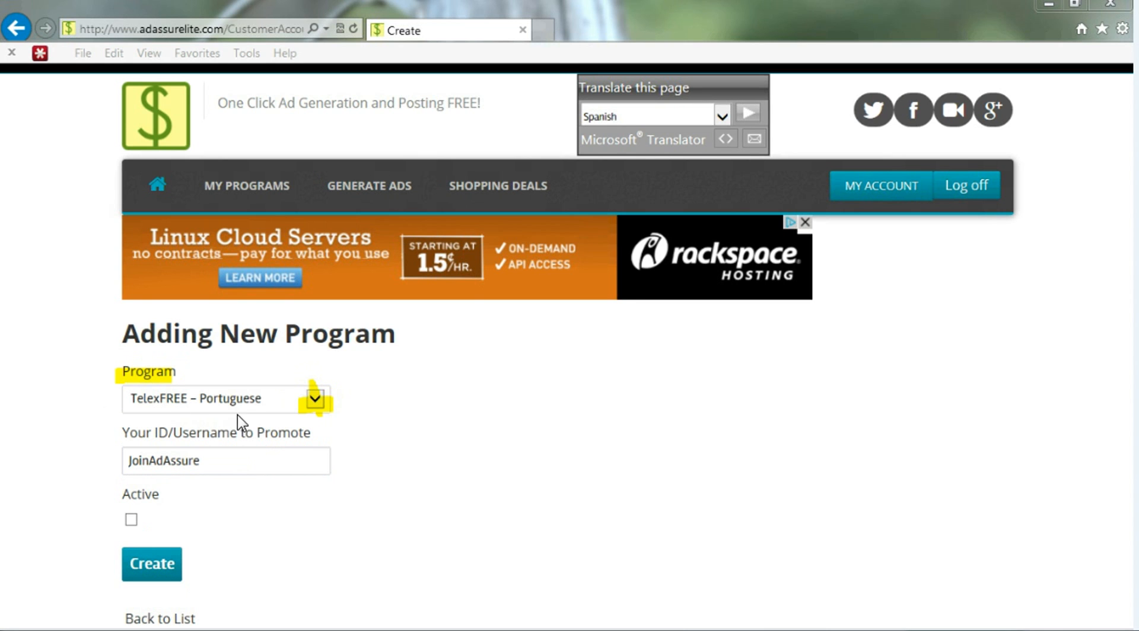
mouse_move(258, 420)
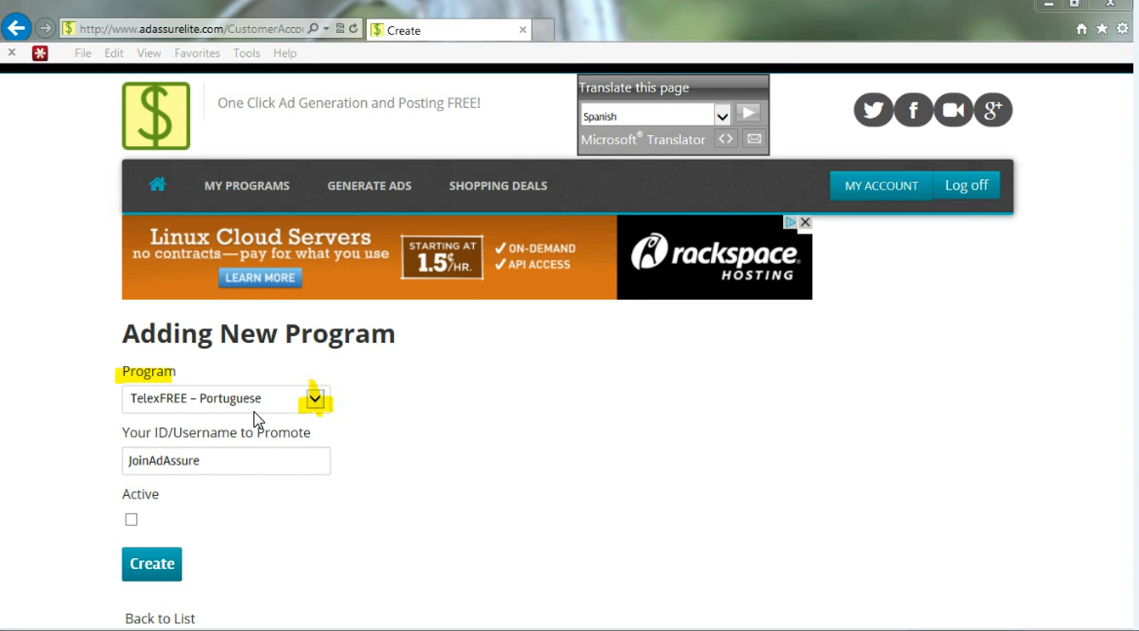
mouse_move(153, 495)
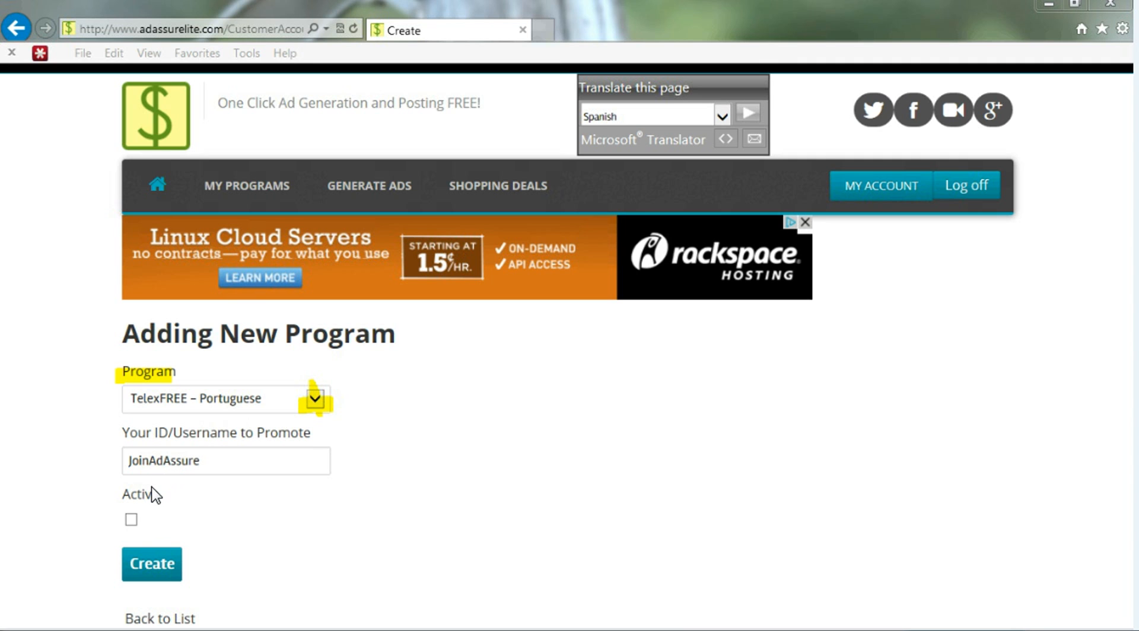
mouse_move(263, 463)
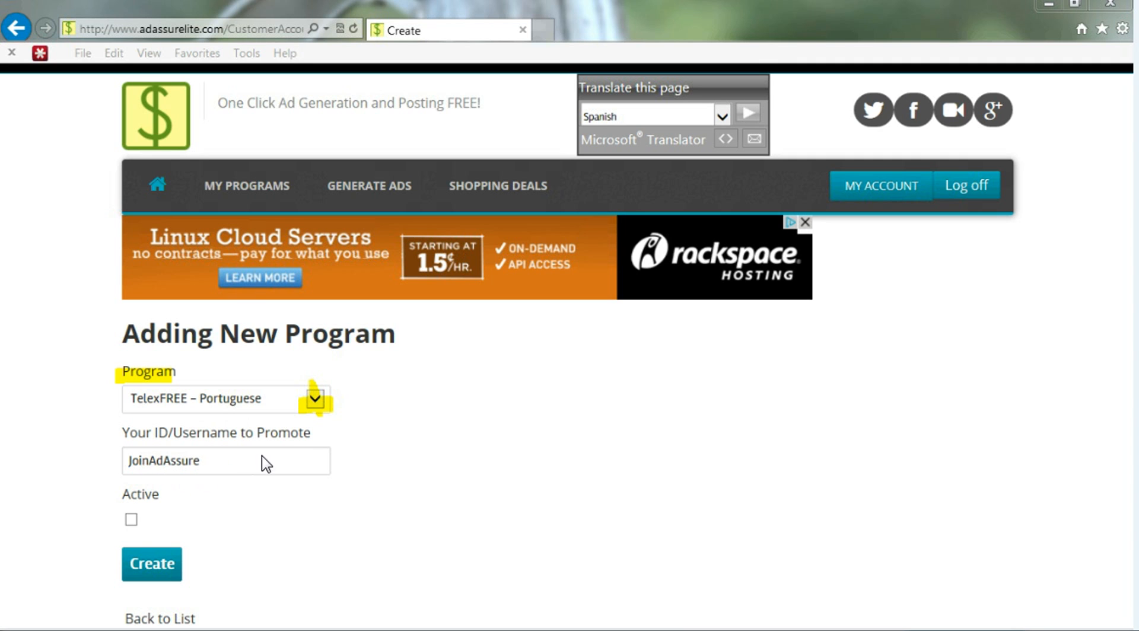
mouse_move(265, 573)
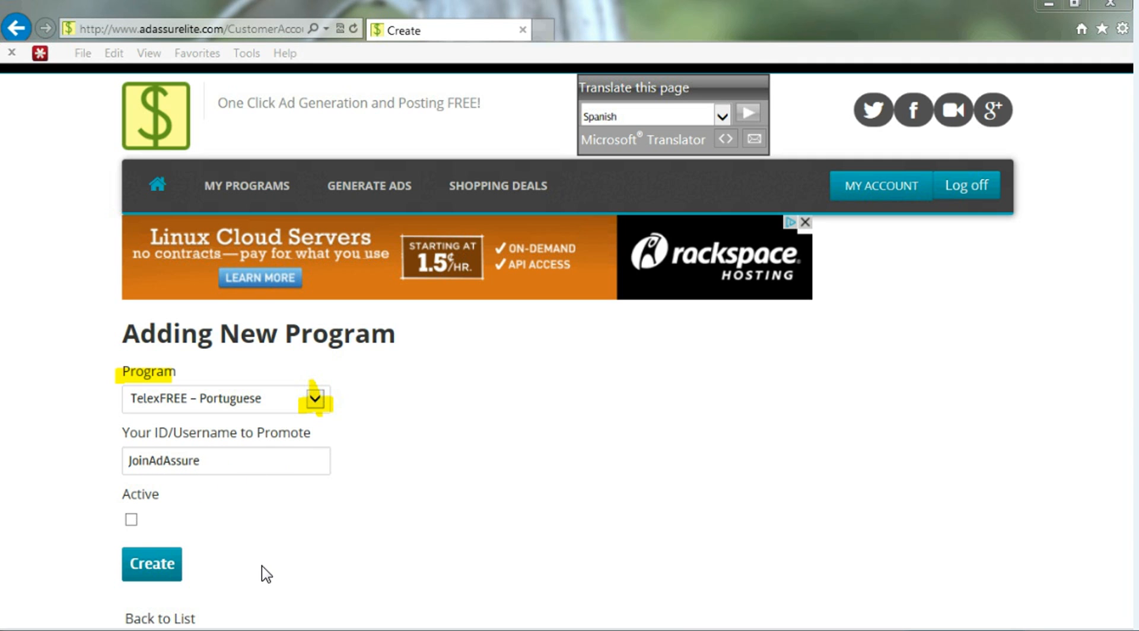
mouse_move(264, 573)
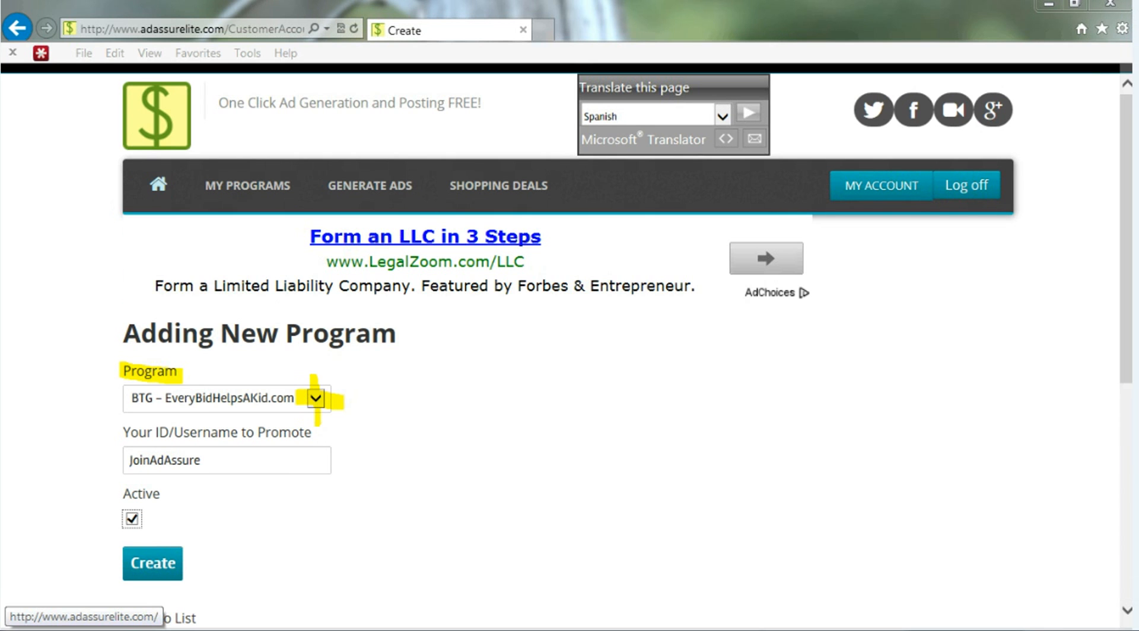
click(313, 399)
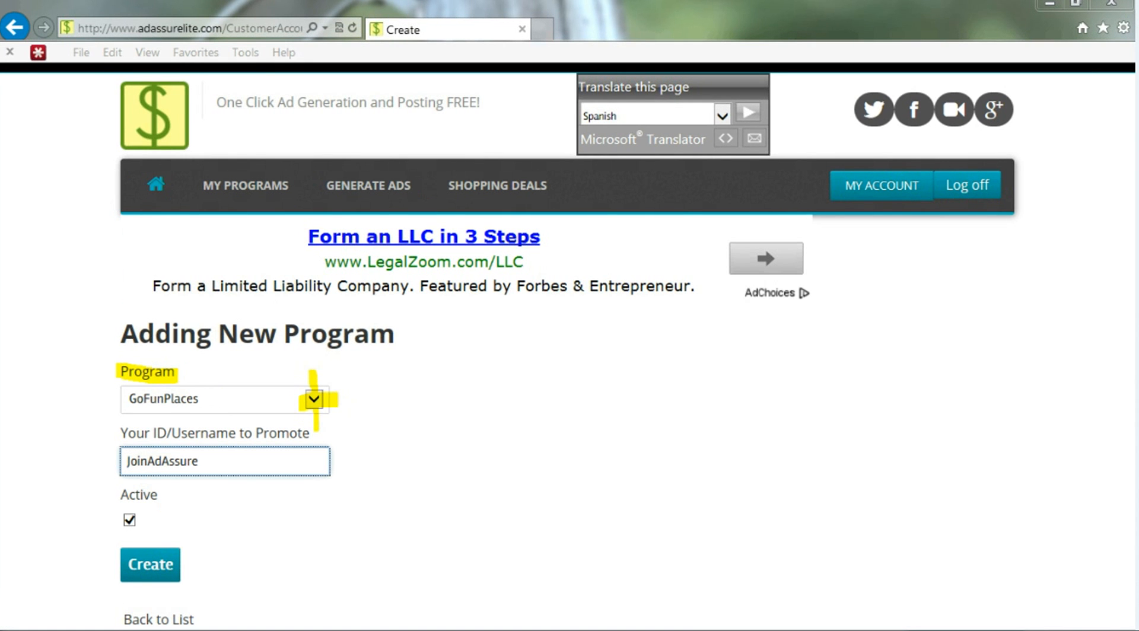
click(313, 400)
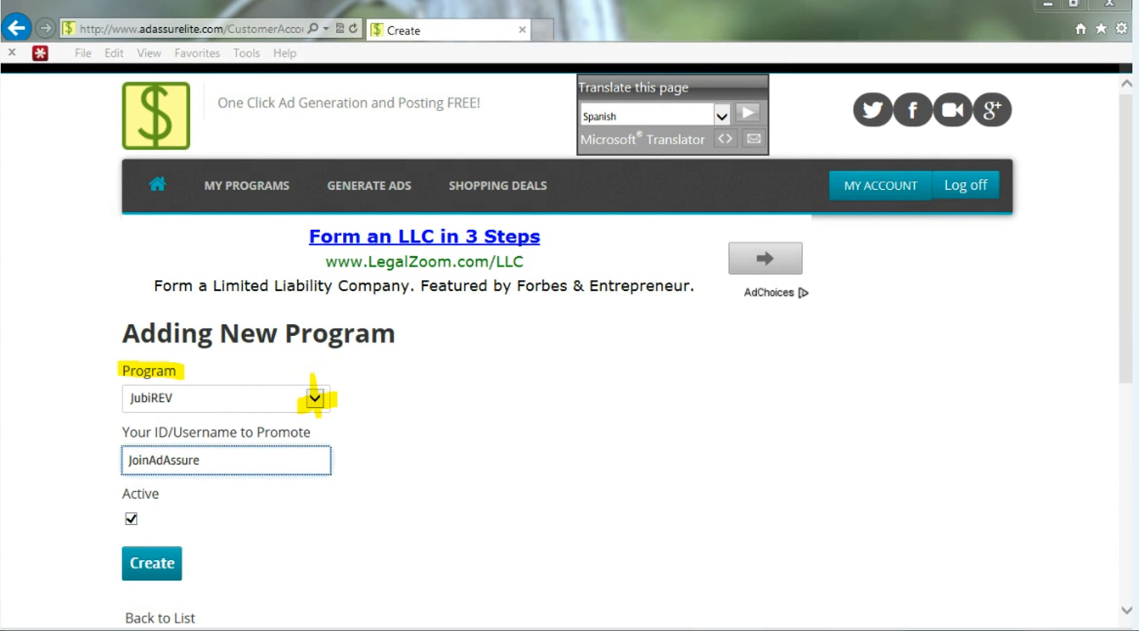
click(314, 399)
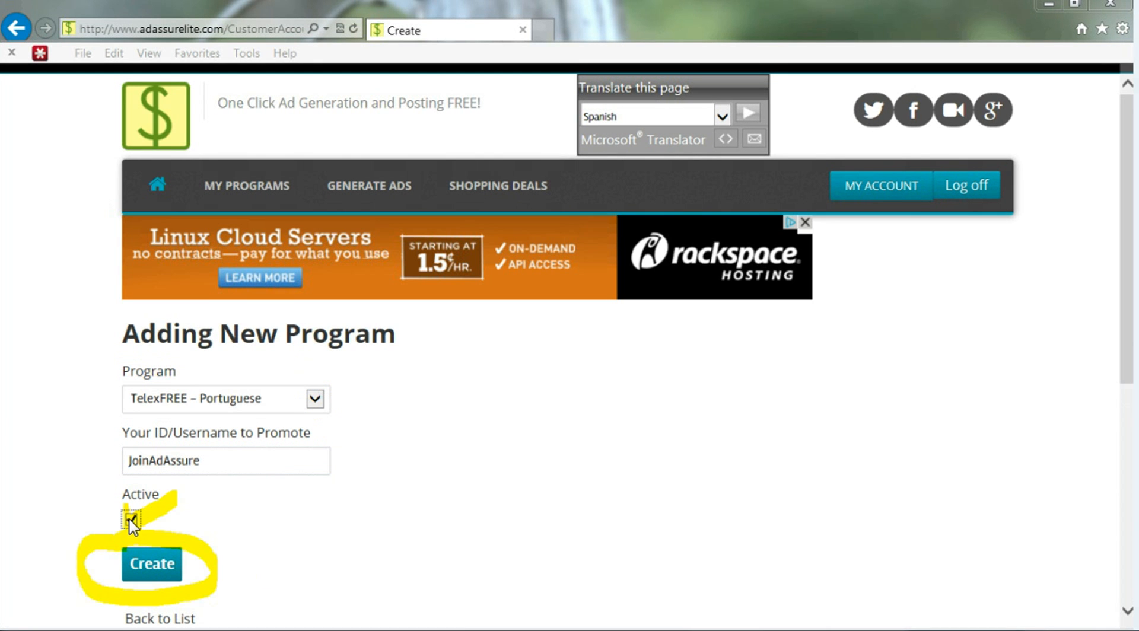
click(132, 521)
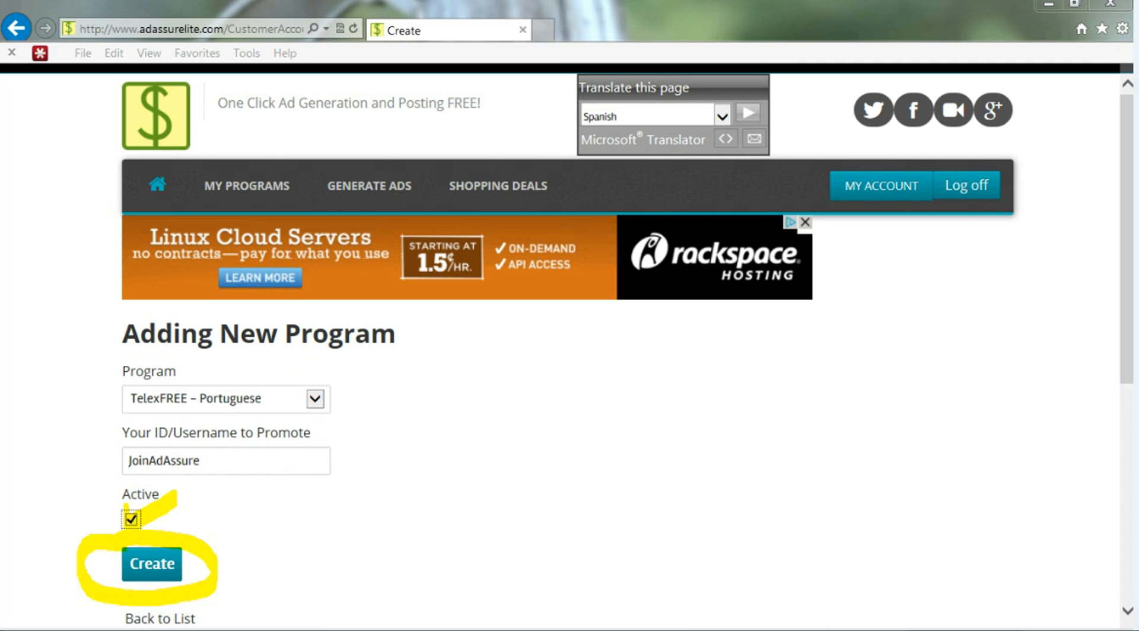
click(151, 564)
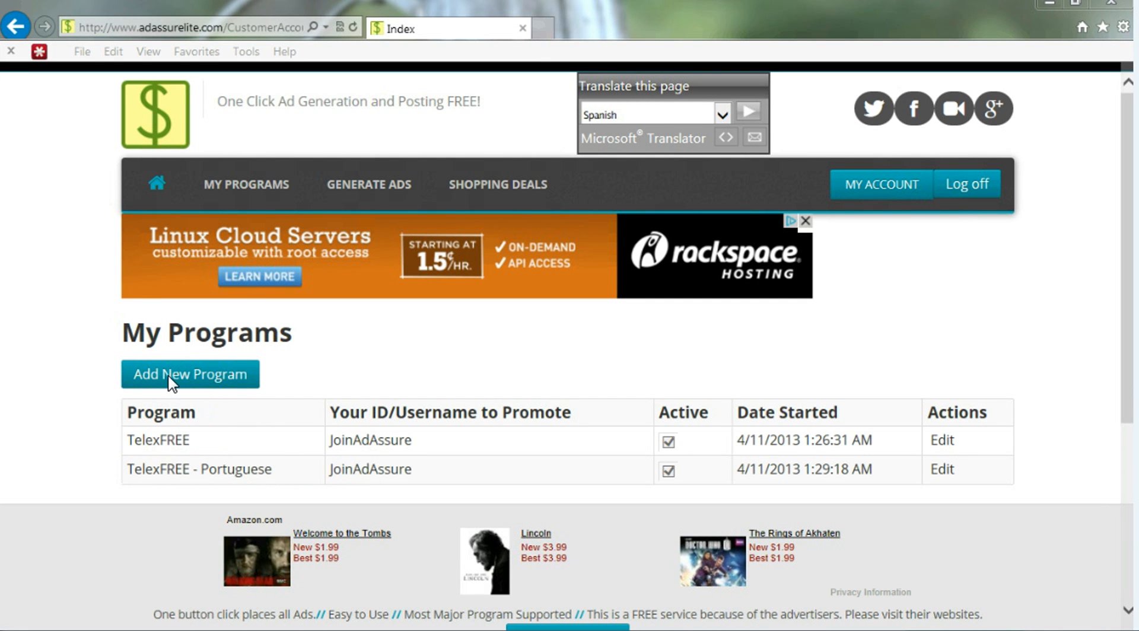
mouse_move(203, 463)
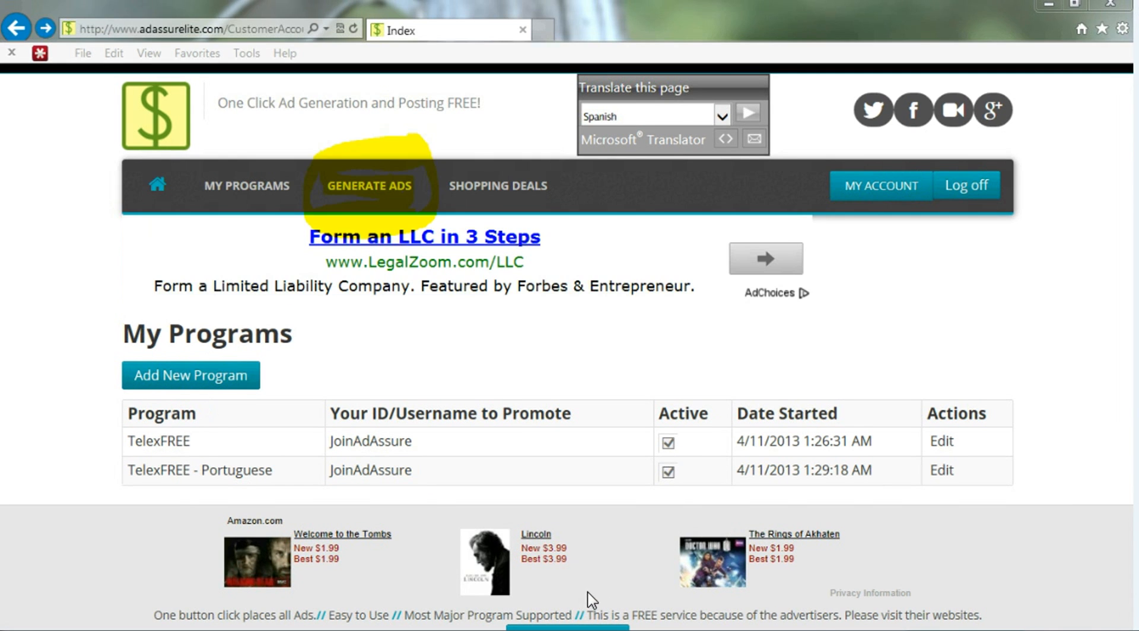
mouse_move(586, 462)
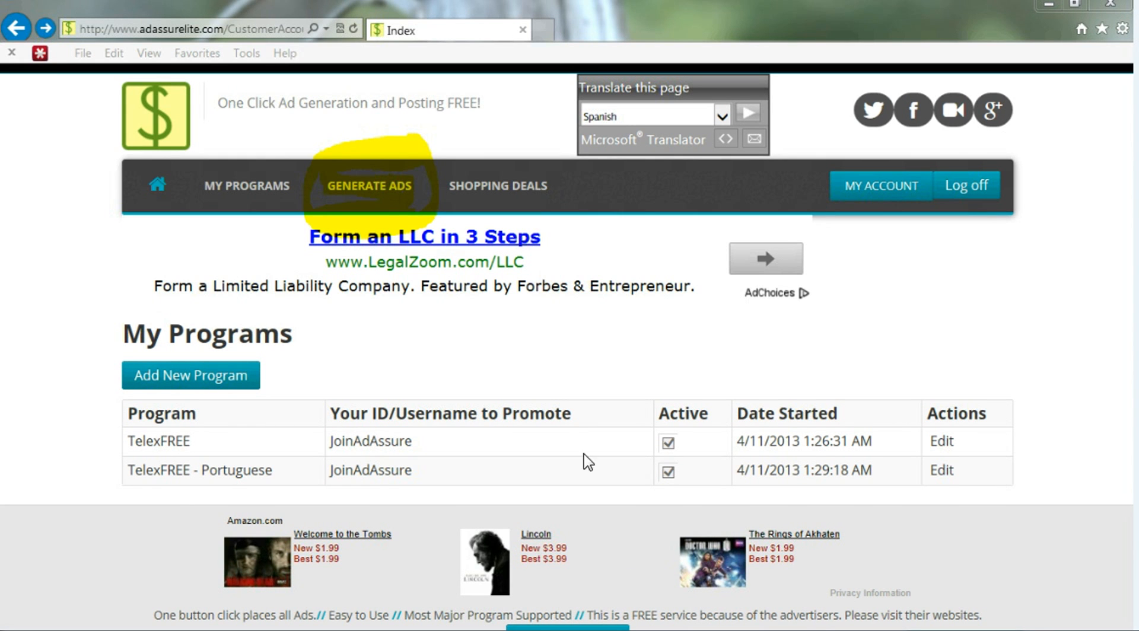
Step: Review the TelexFREE and TelexFREE - Portuguese programs, then go to Generate Ads
click(367, 185)
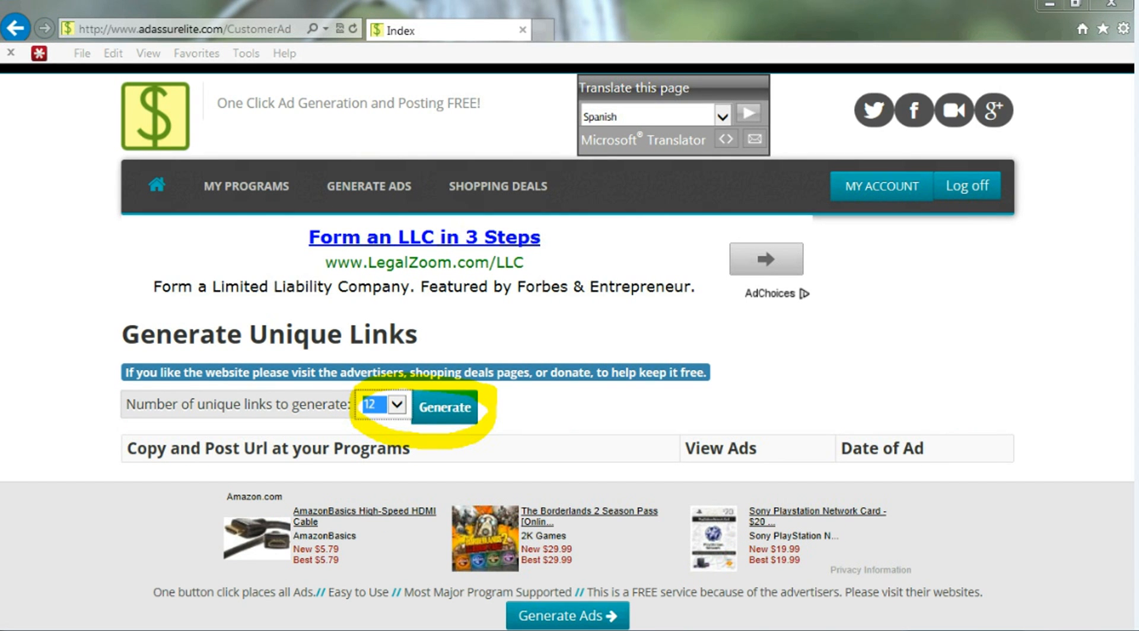
Step: Generate 12 unique ad links
click(444, 405)
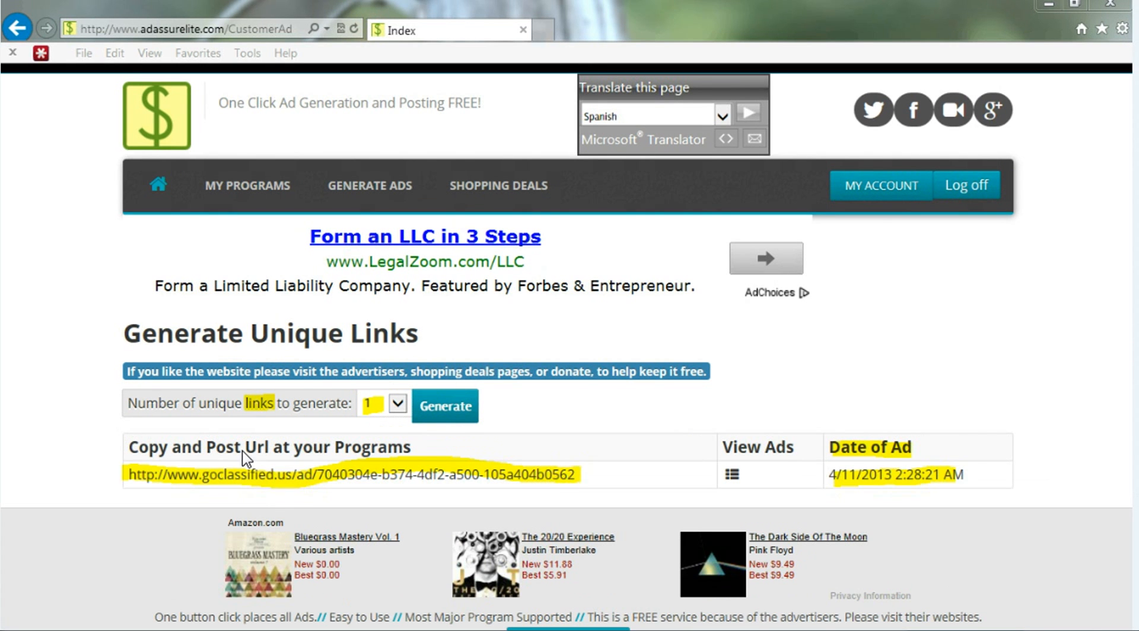
mouse_move(520, 479)
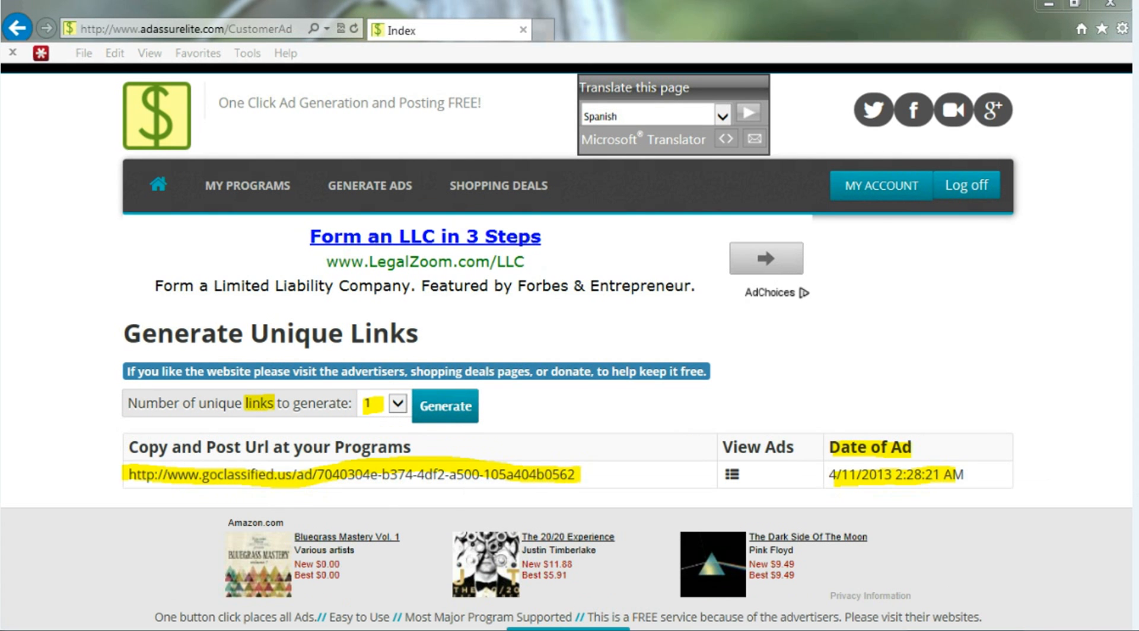
mouse_move(932, 476)
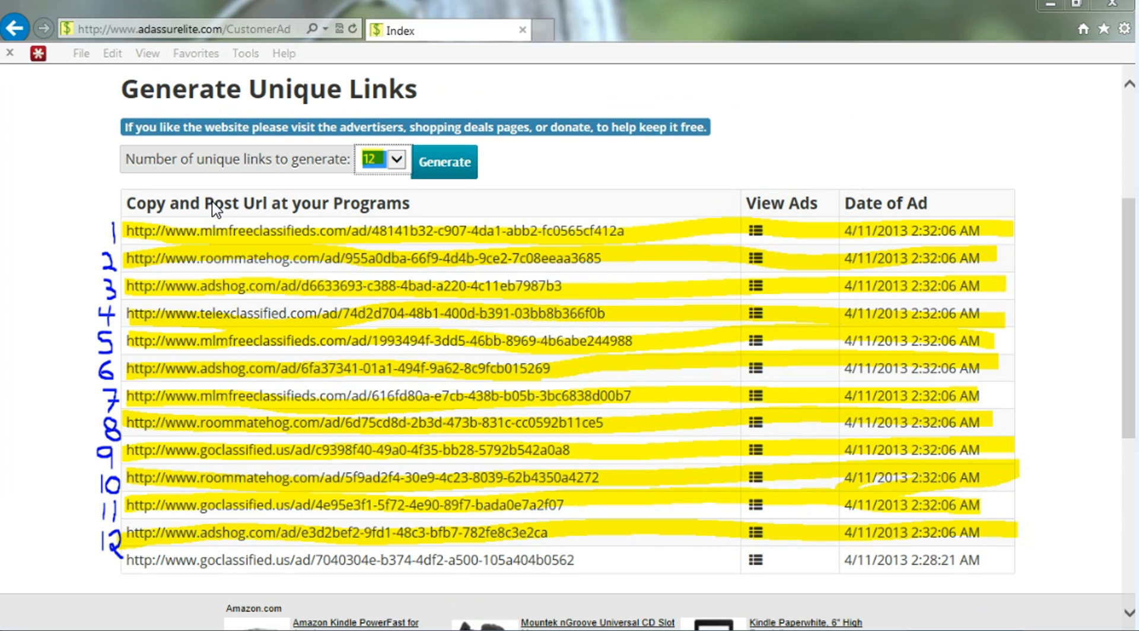
mouse_move(130, 297)
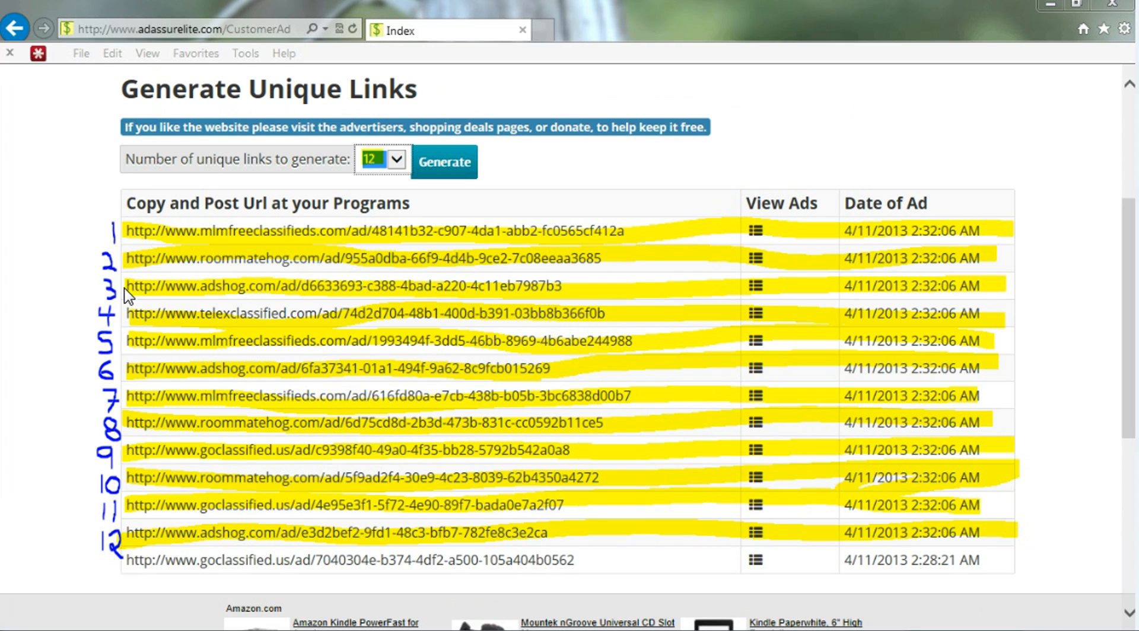
mouse_move(151, 509)
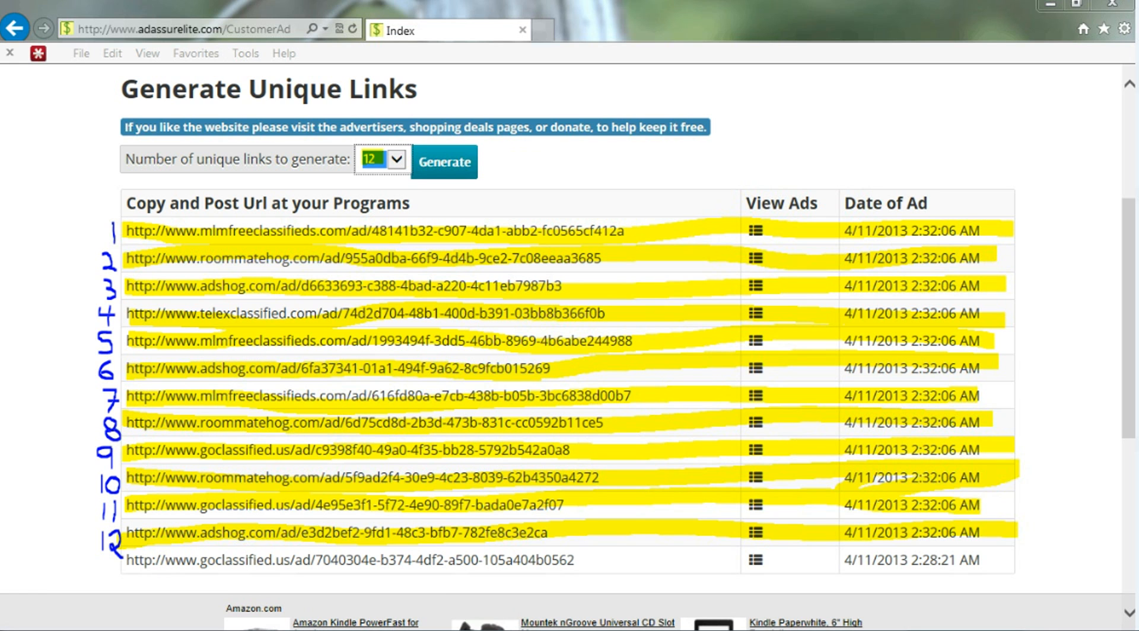
scroll(up, 3)
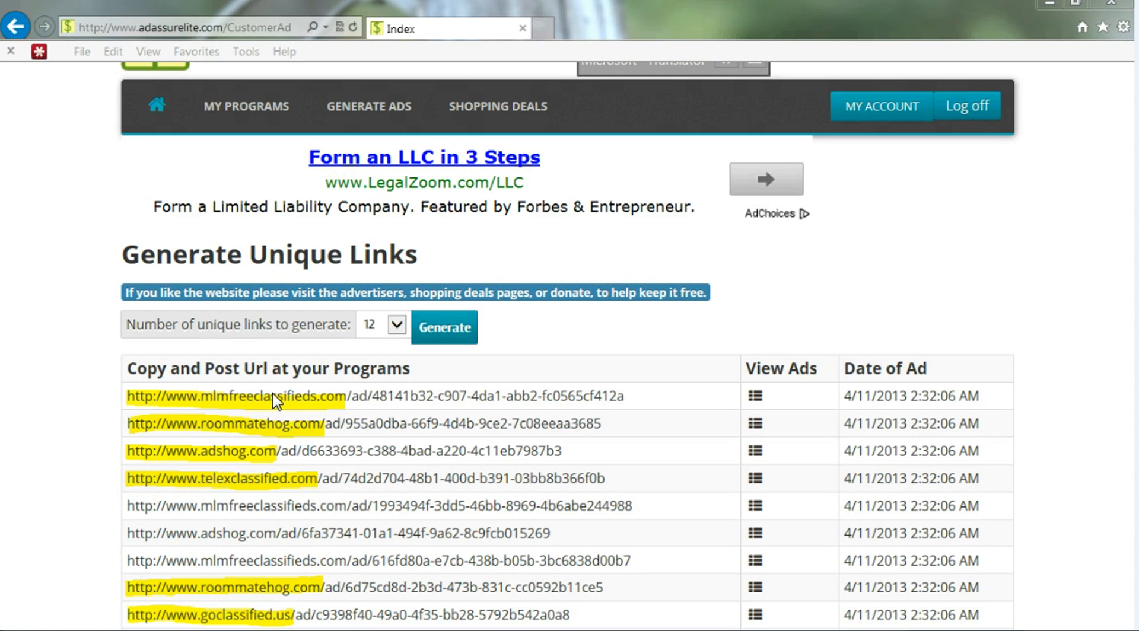
mouse_move(272, 409)
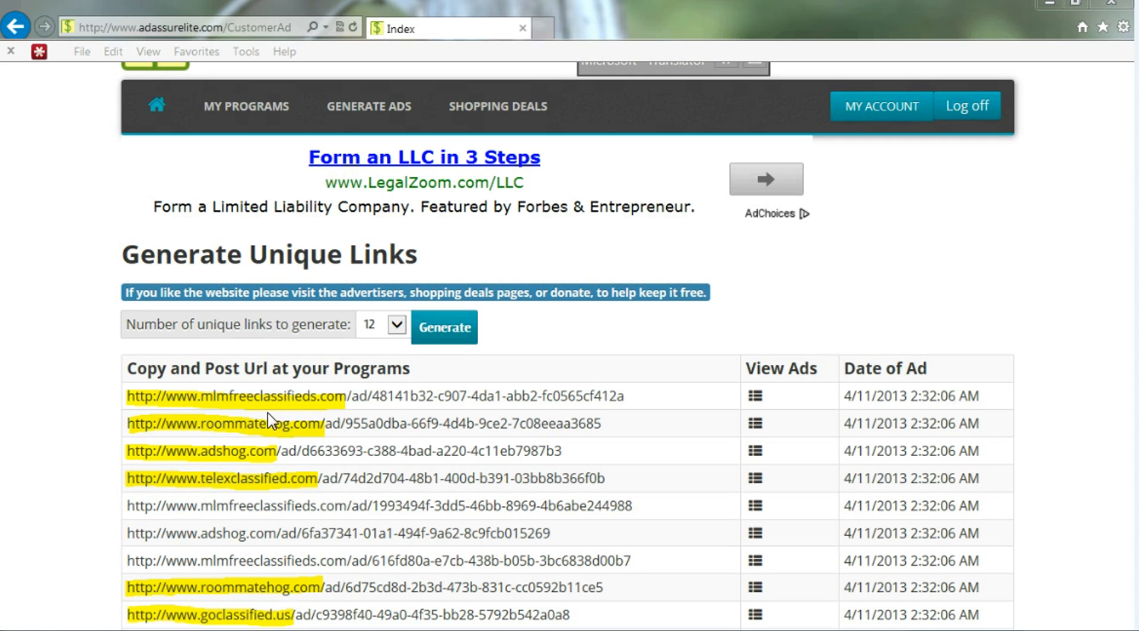
mouse_move(220, 489)
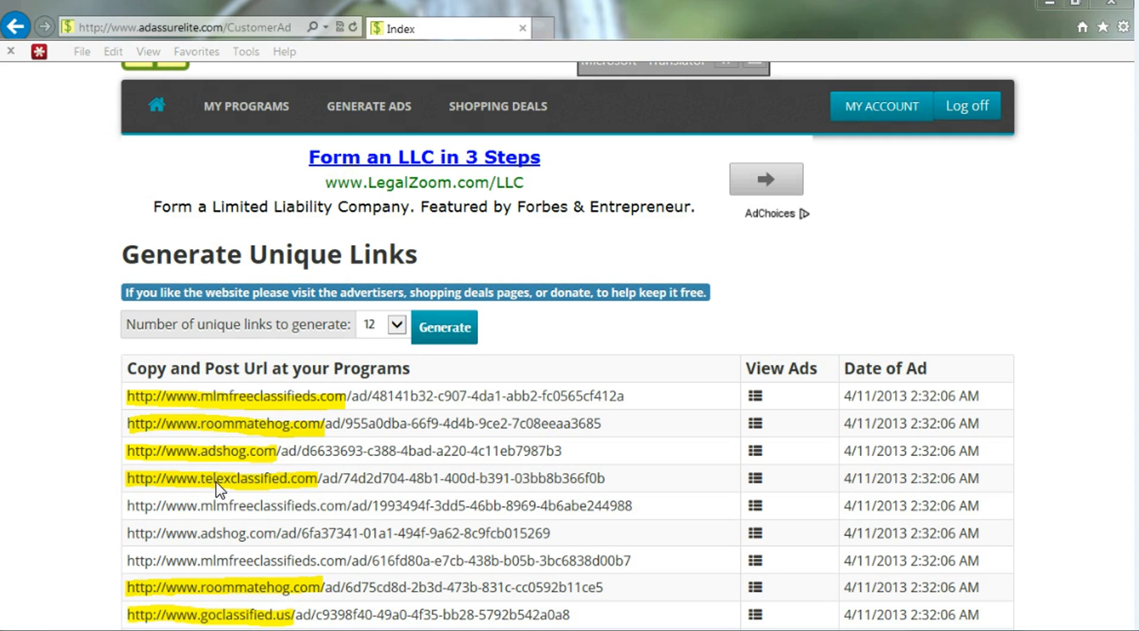
mouse_move(245, 622)
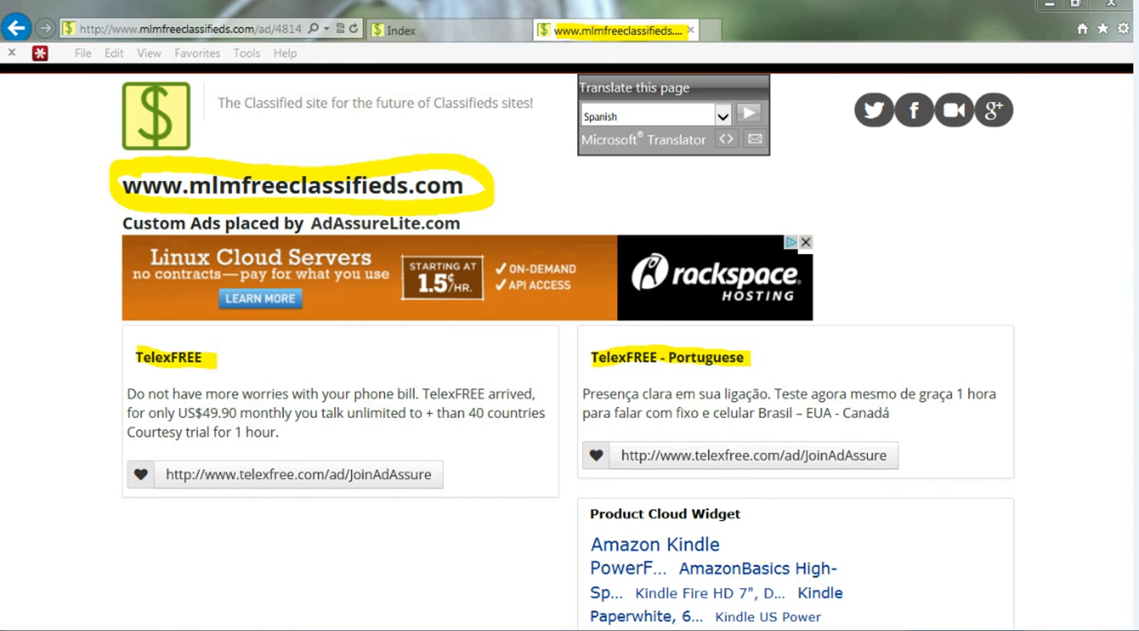
mouse_move(251, 443)
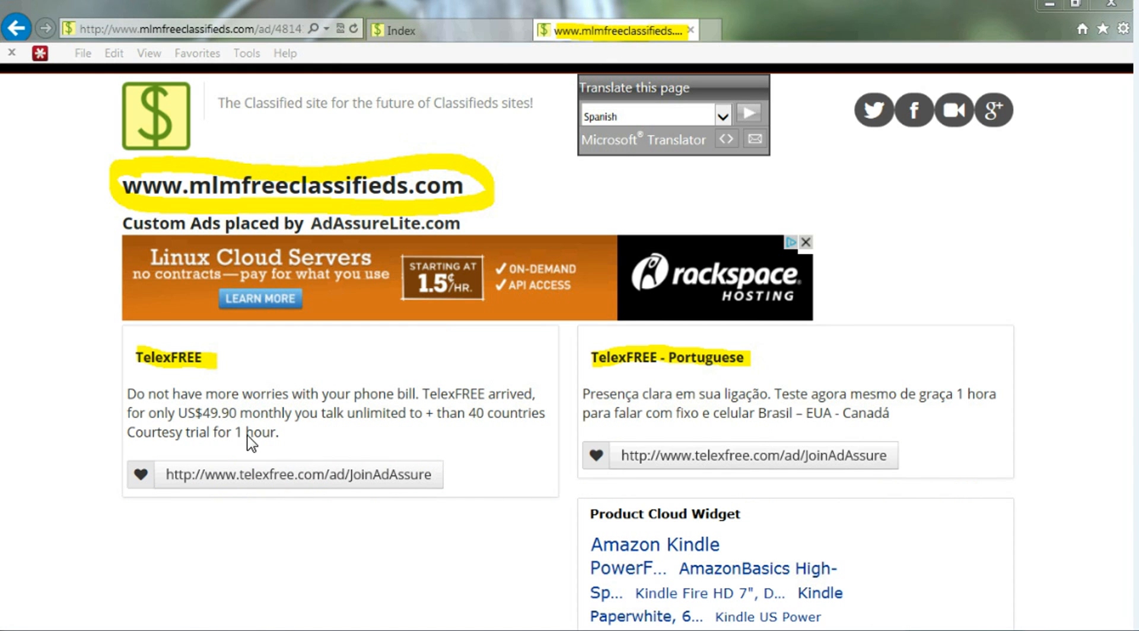
mouse_move(349, 367)
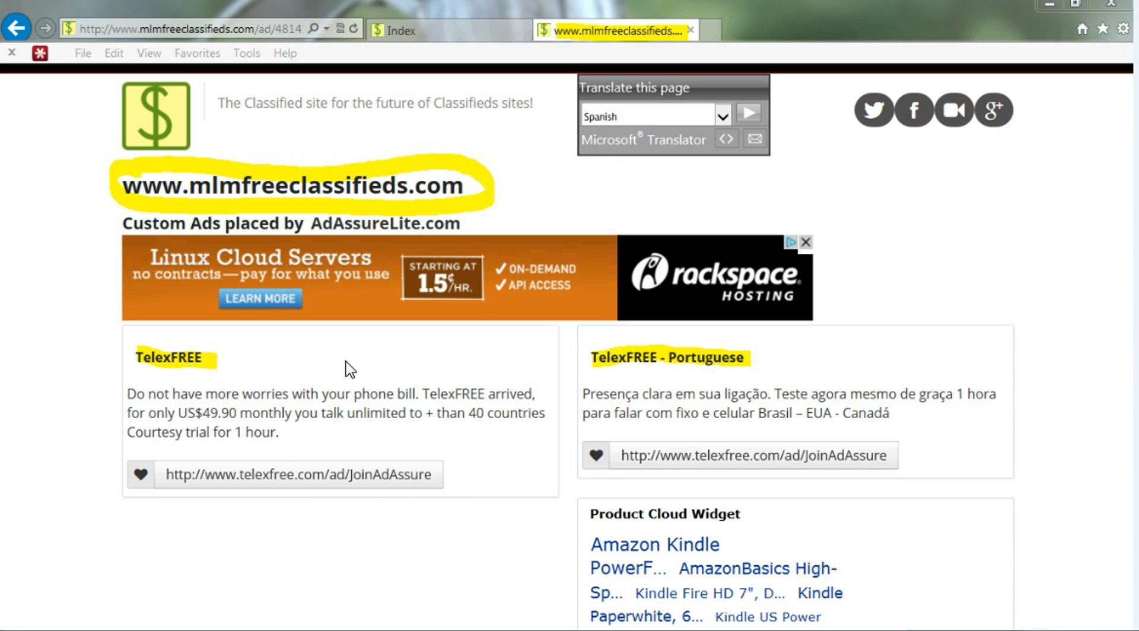
mouse_move(673, 372)
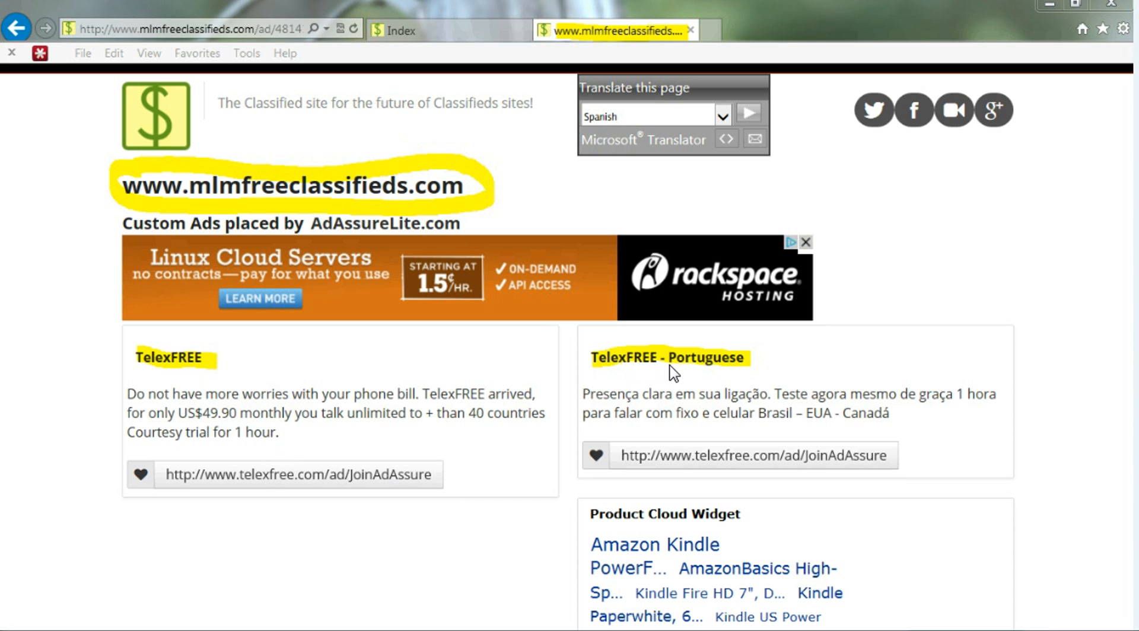
mouse_move(941, 407)
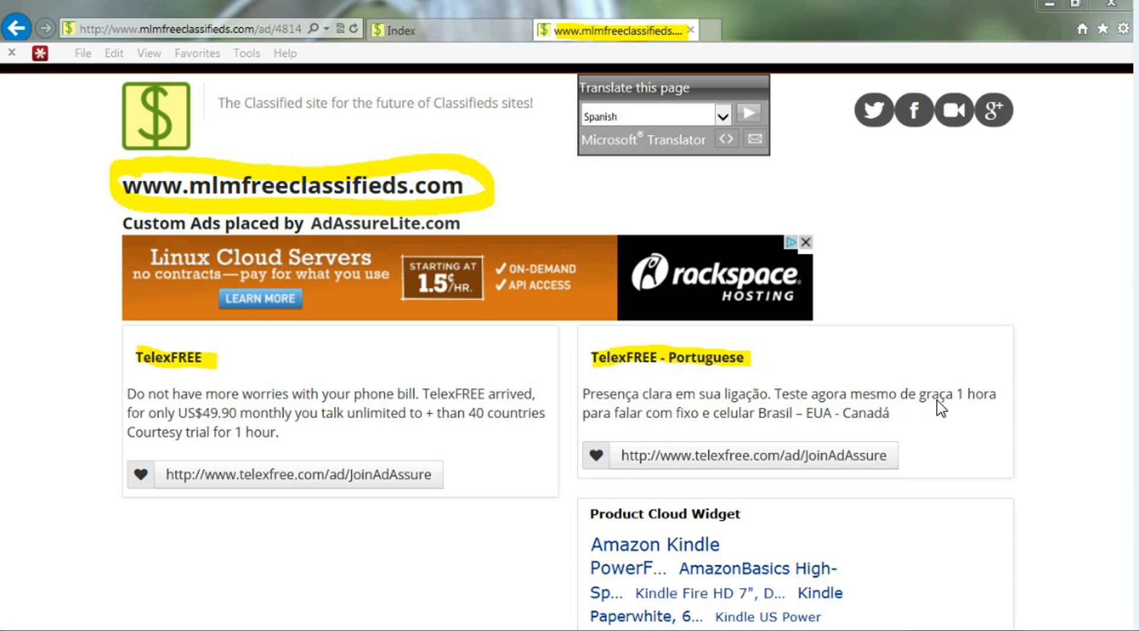
mouse_move(1126, 539)
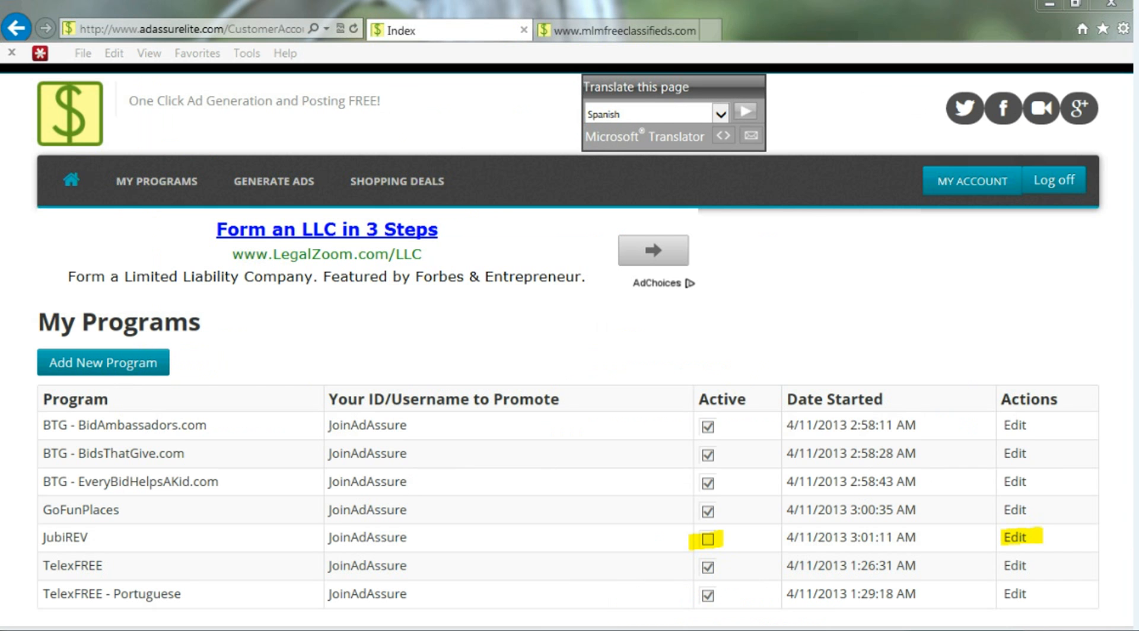
mouse_move(229, 531)
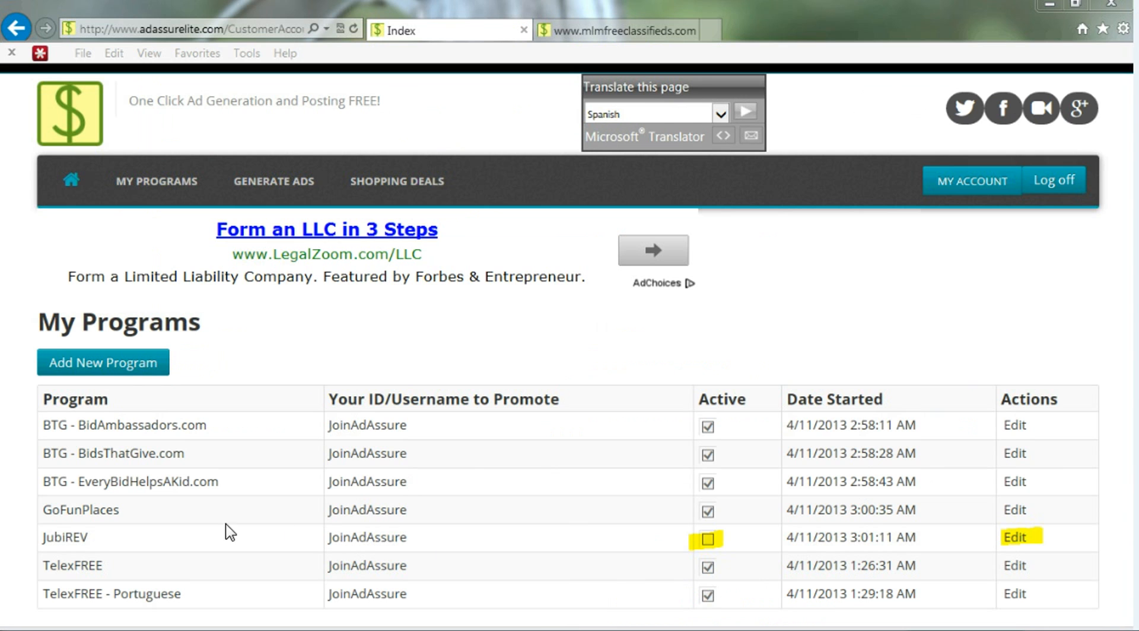
mouse_move(159, 622)
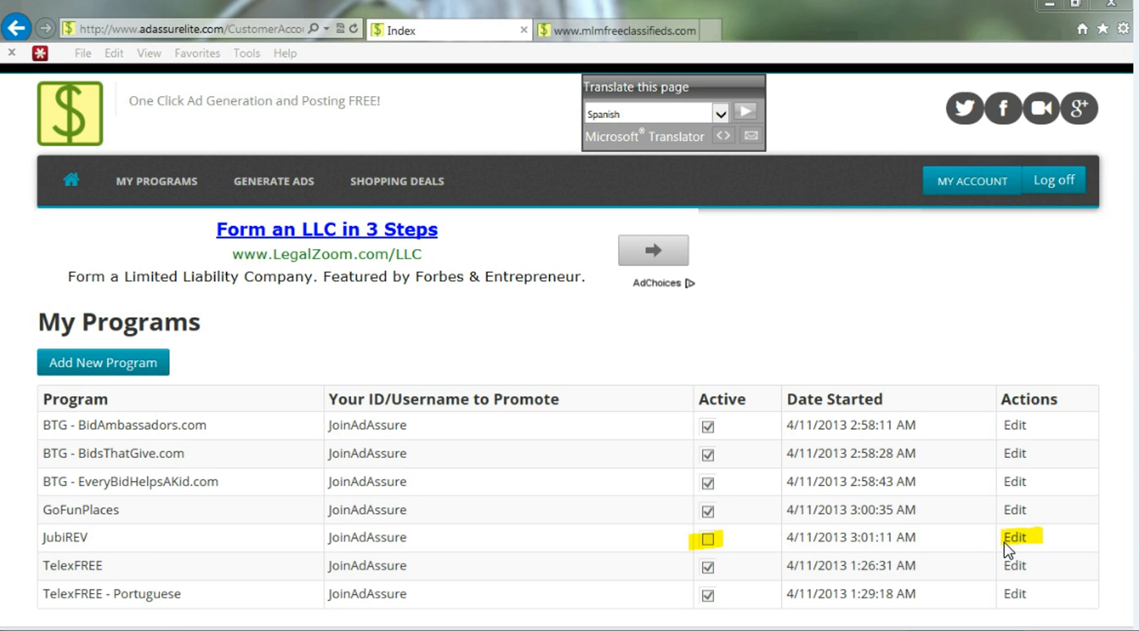
mouse_move(699, 496)
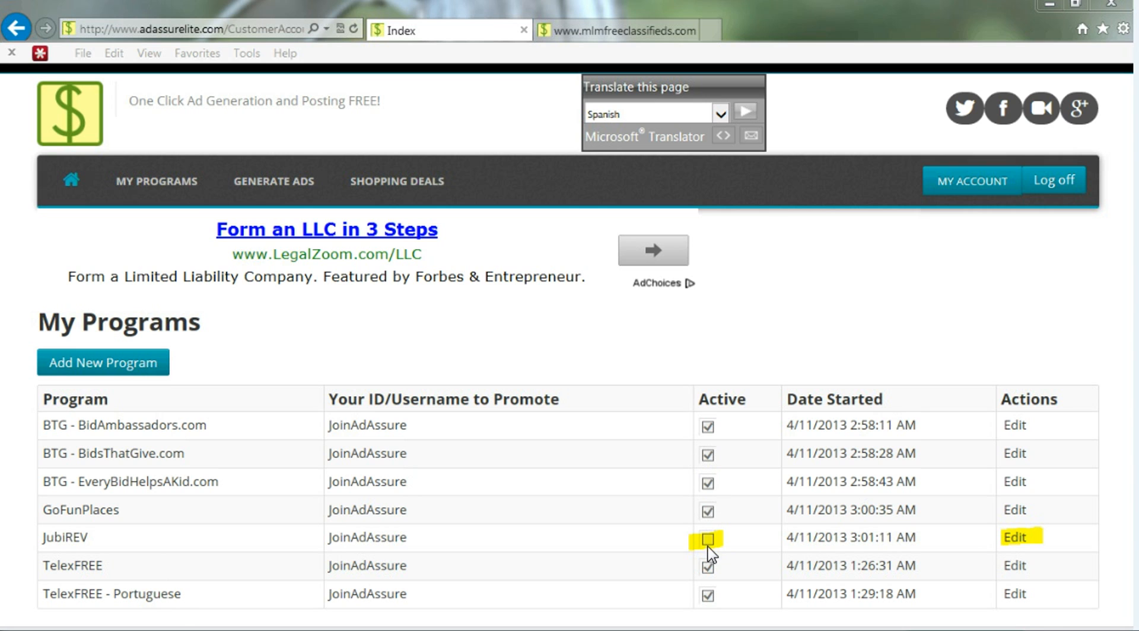
mouse_move(710, 555)
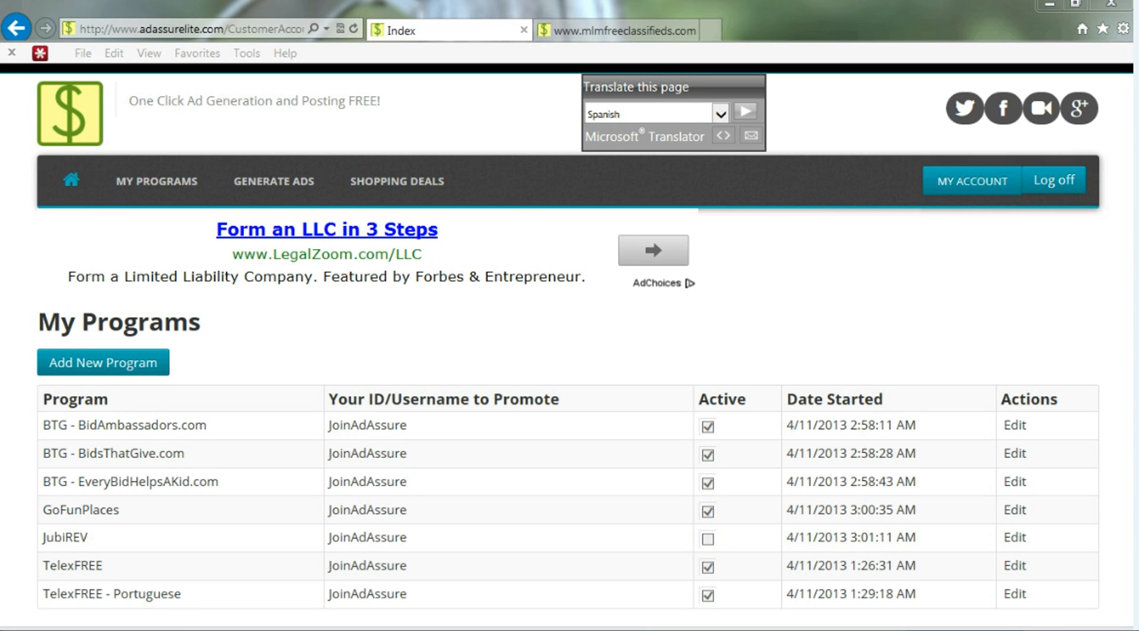
Step: Open the inactive JubiREV program for editing
click(1014, 537)
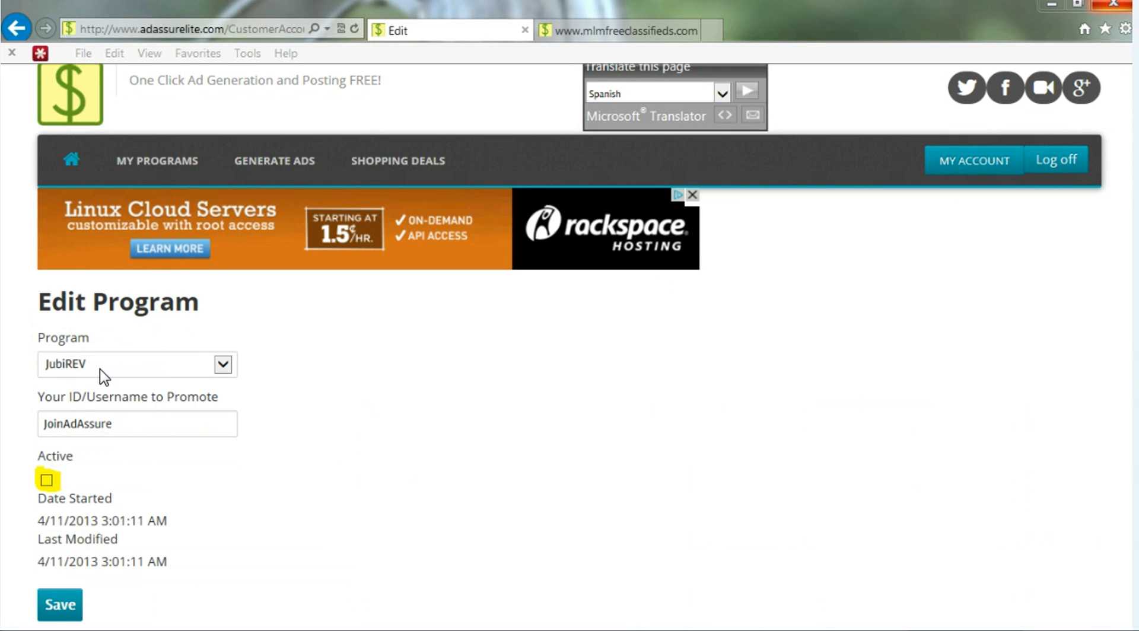
mouse_move(49, 483)
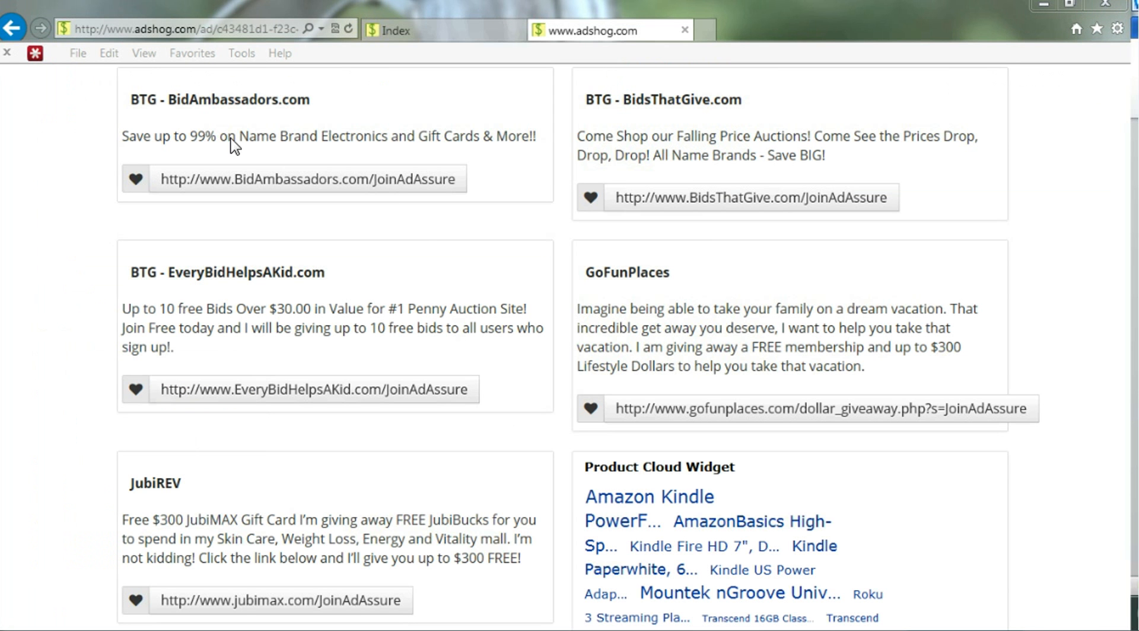
mouse_move(554, 207)
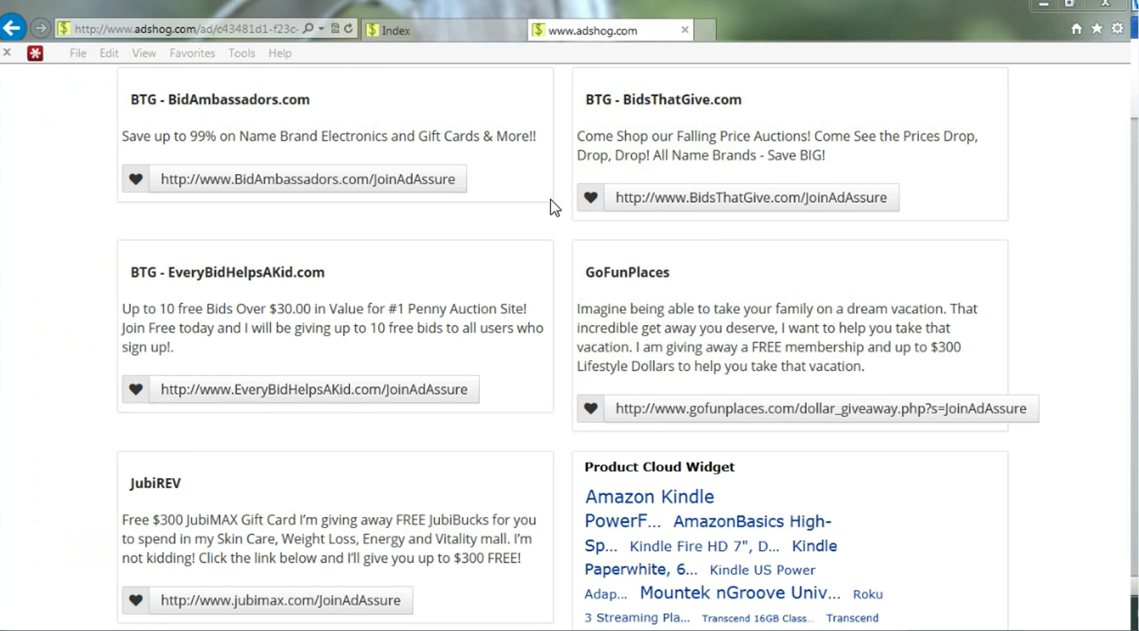
mouse_move(514, 605)
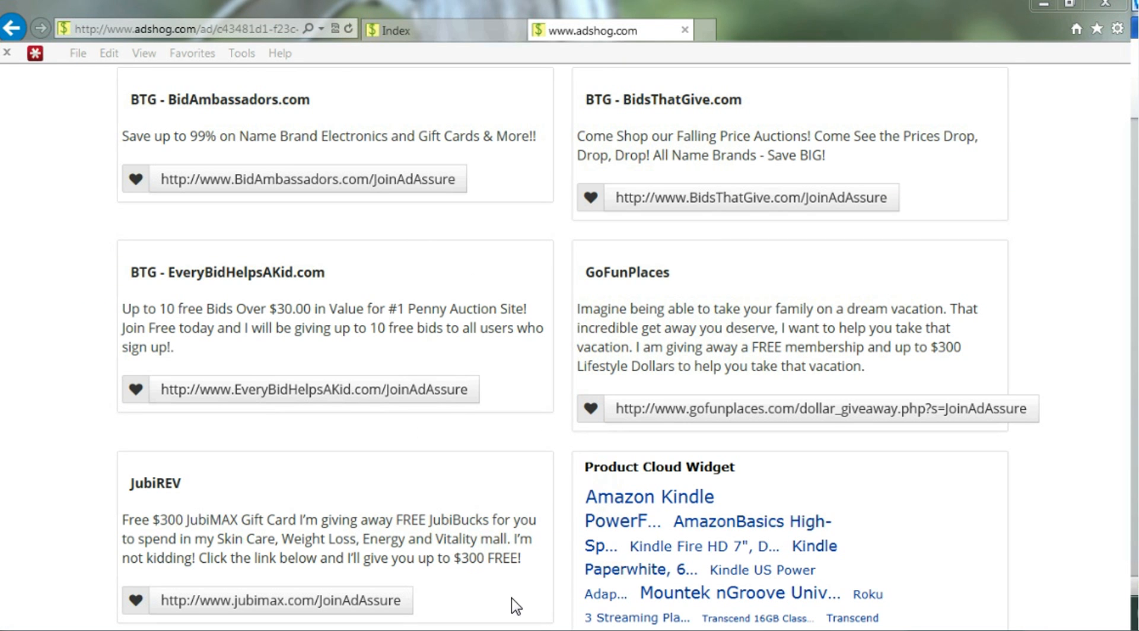